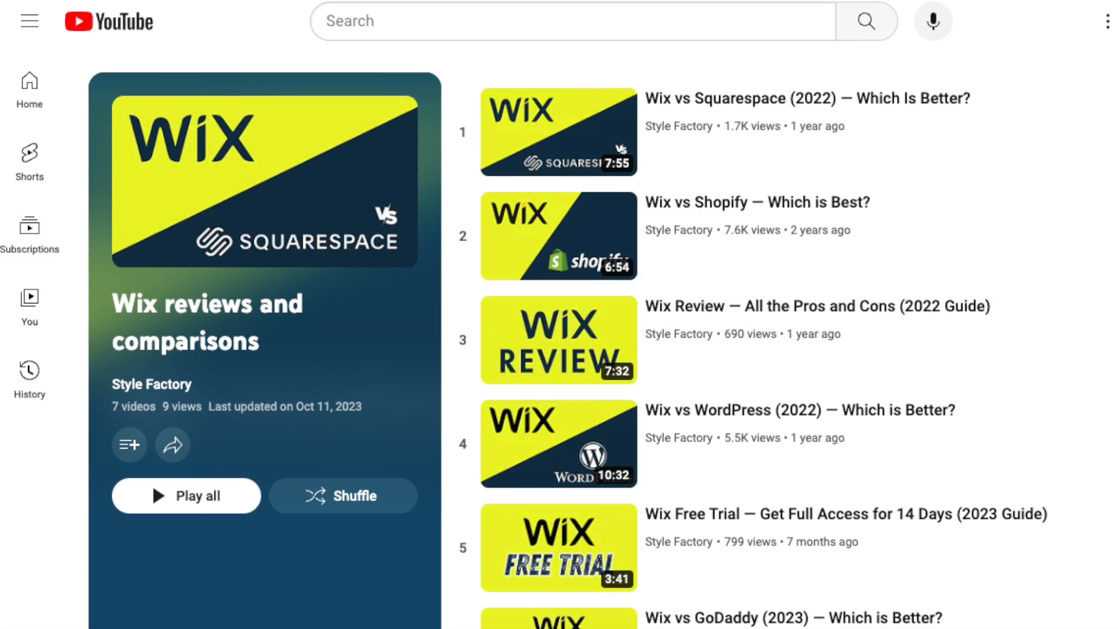
# Step: Enter mysite.com as the Domain property in Google Search Console and continue
pyautogui.scroll(-3)
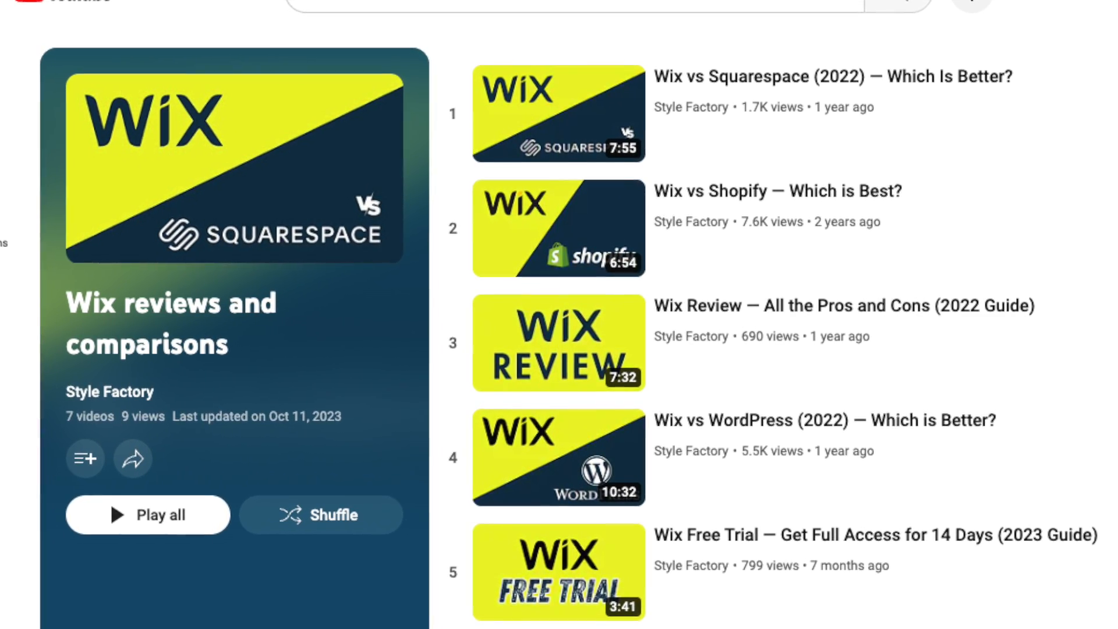
pyautogui.scroll(-3)
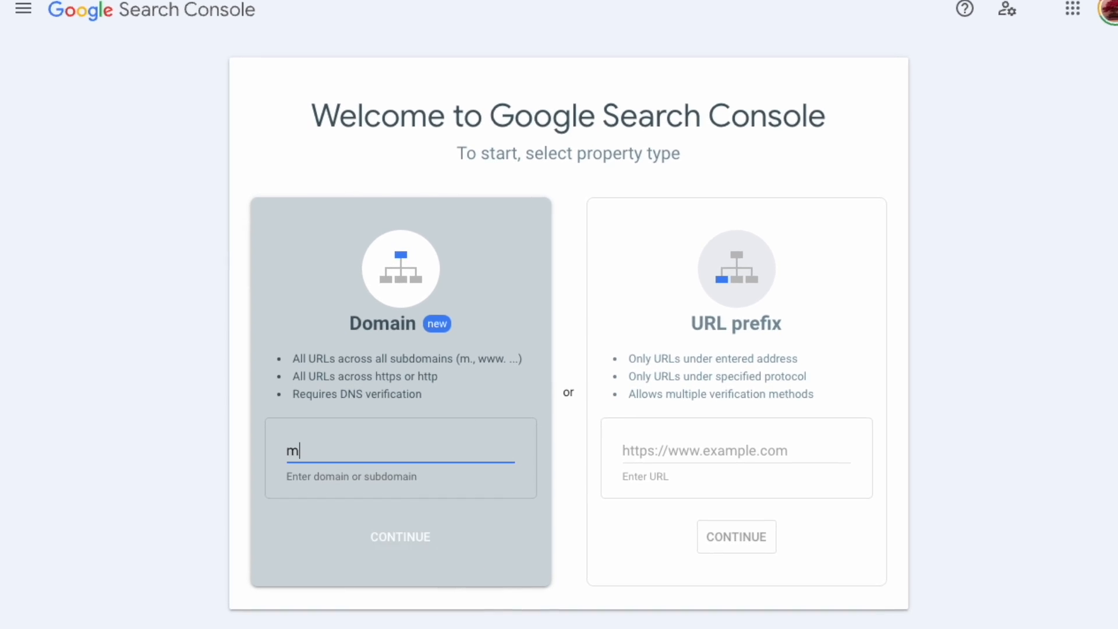
pyautogui.write('ysite.')
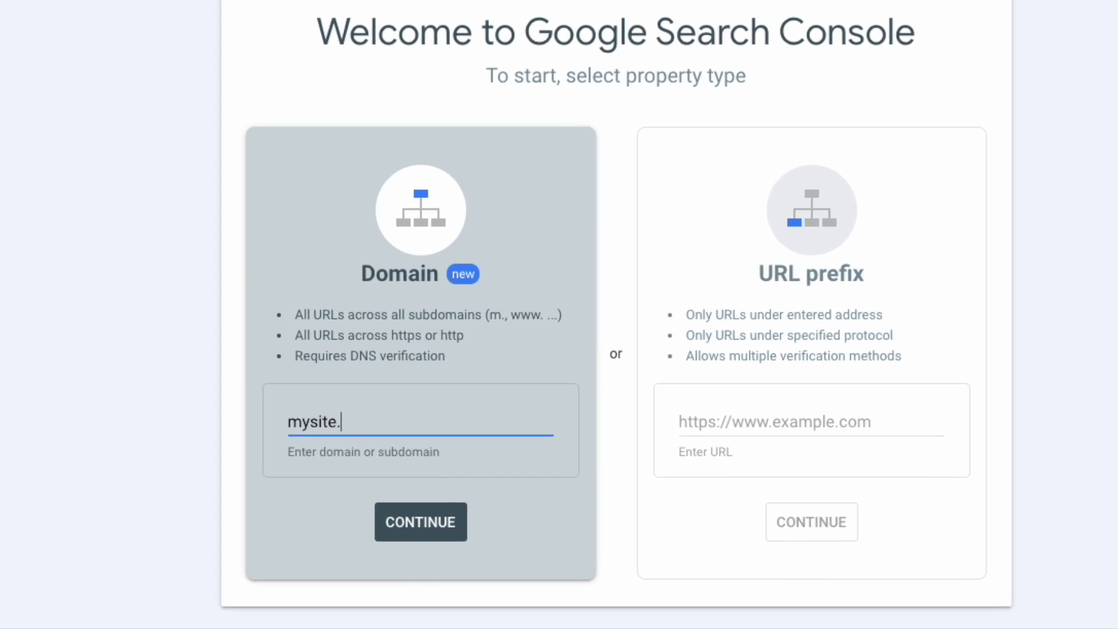
pyautogui.write('com')
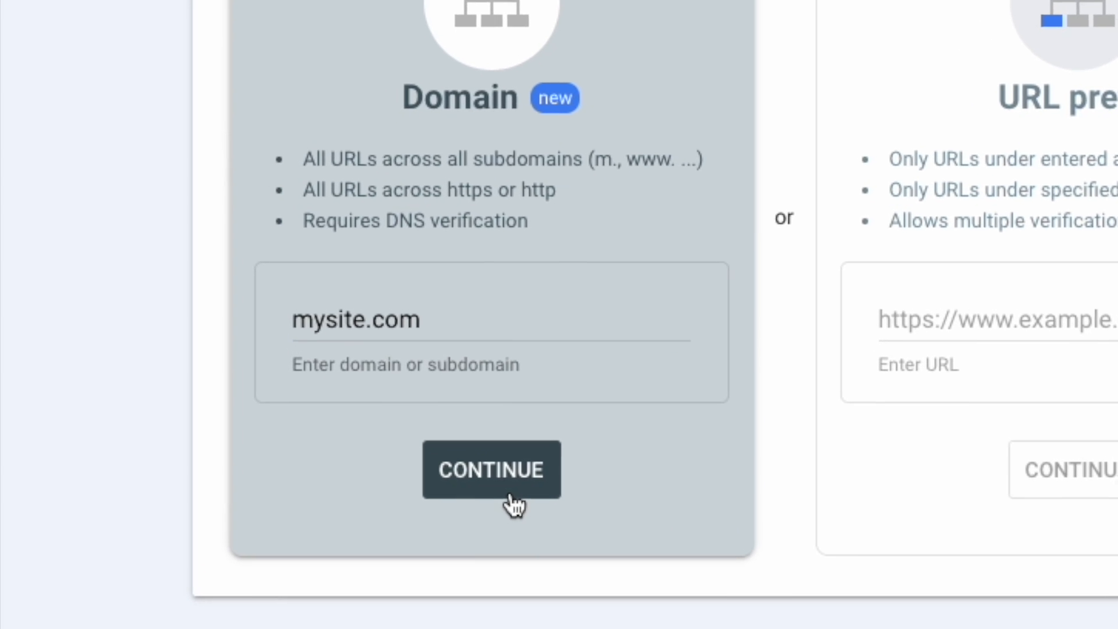
pyautogui.click(490, 469)
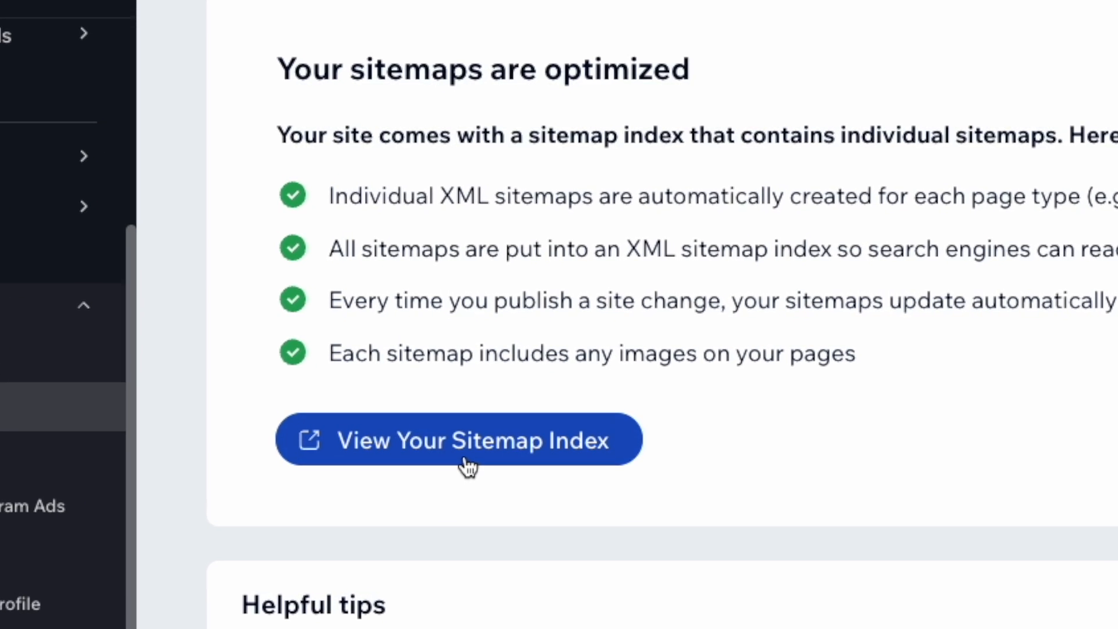
# Step: Open the sitemap index from Wix's sitemaps page
pyautogui.click(459, 439)
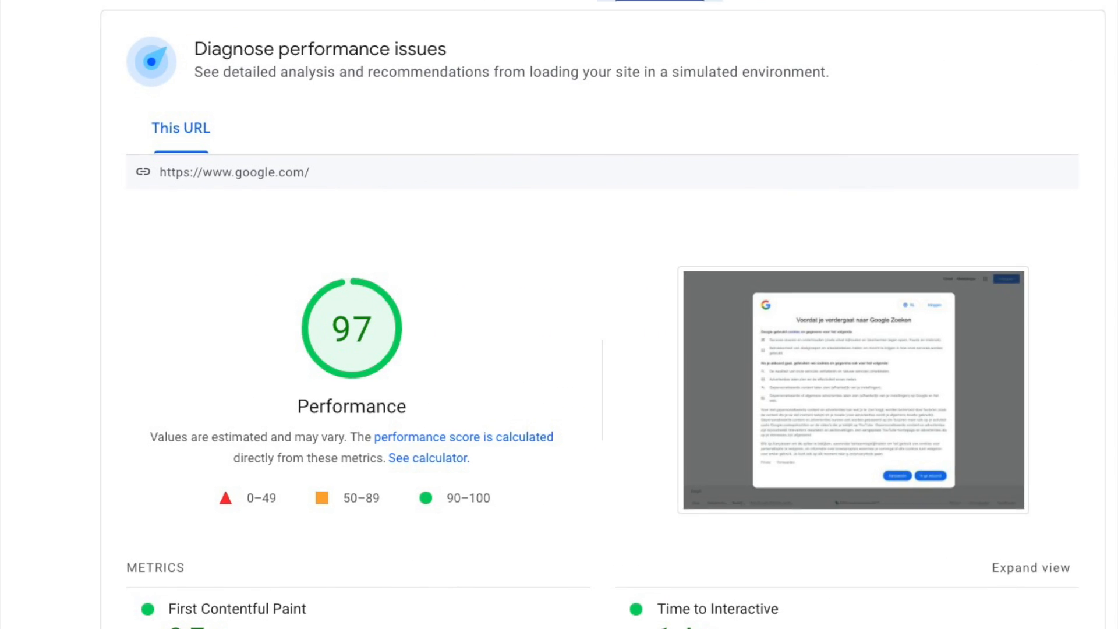
pyautogui.scroll(-3)
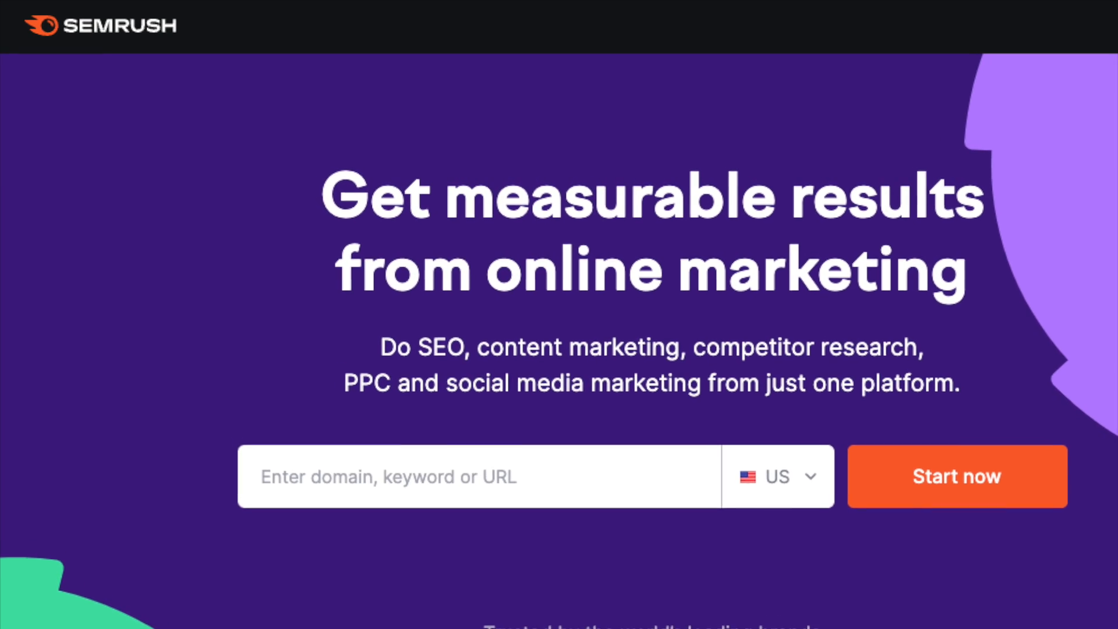
pyautogui.scroll(-3)
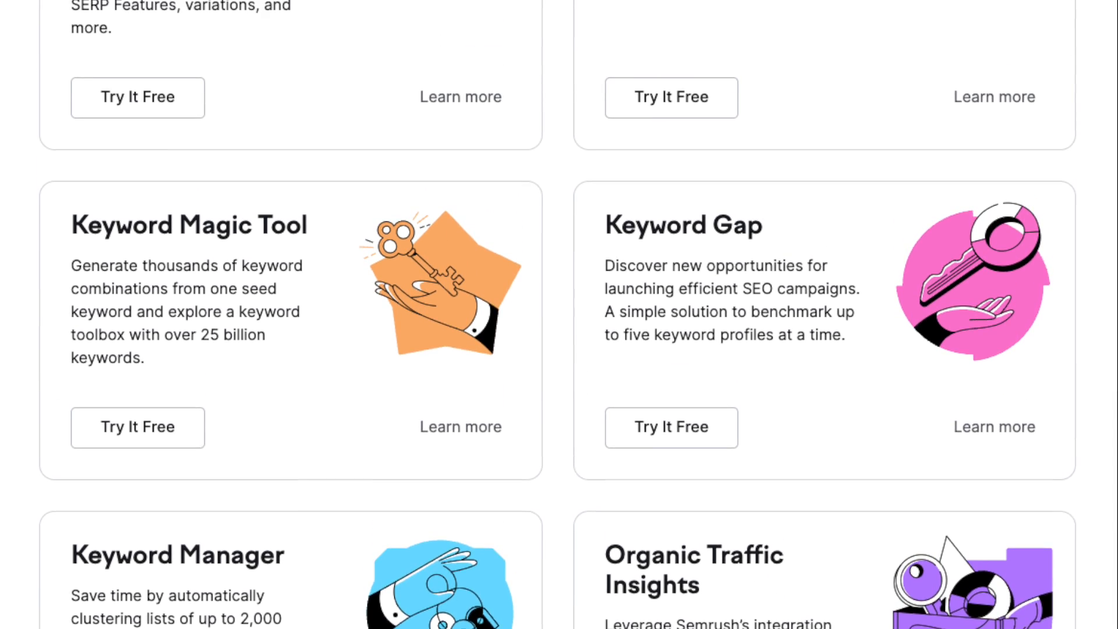
pyautogui.scroll(3)
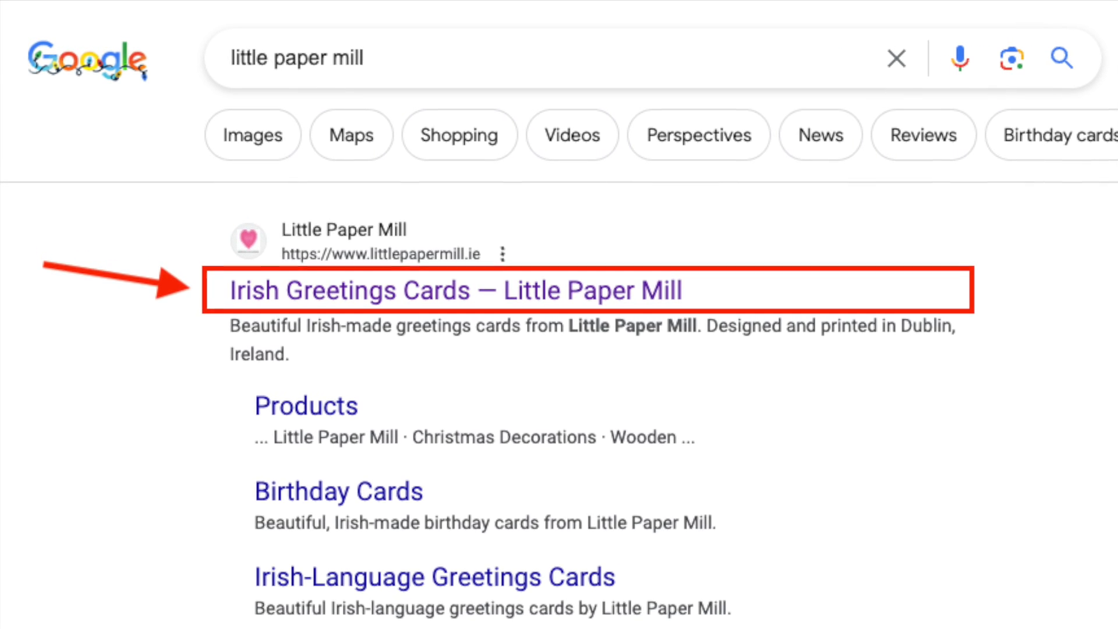
pyautogui.scroll(-3)
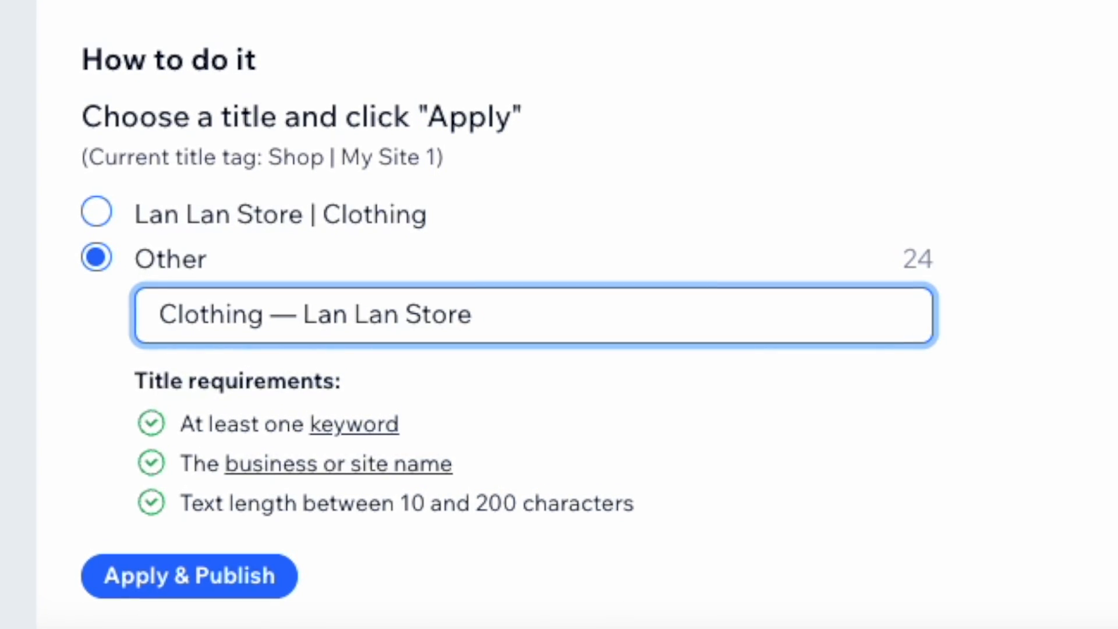
# Step: Set the Fashion Tips page's title tag to 'Fashion Tips | Lan Lan Store' in SEO basics
pyautogui.click(189, 575)
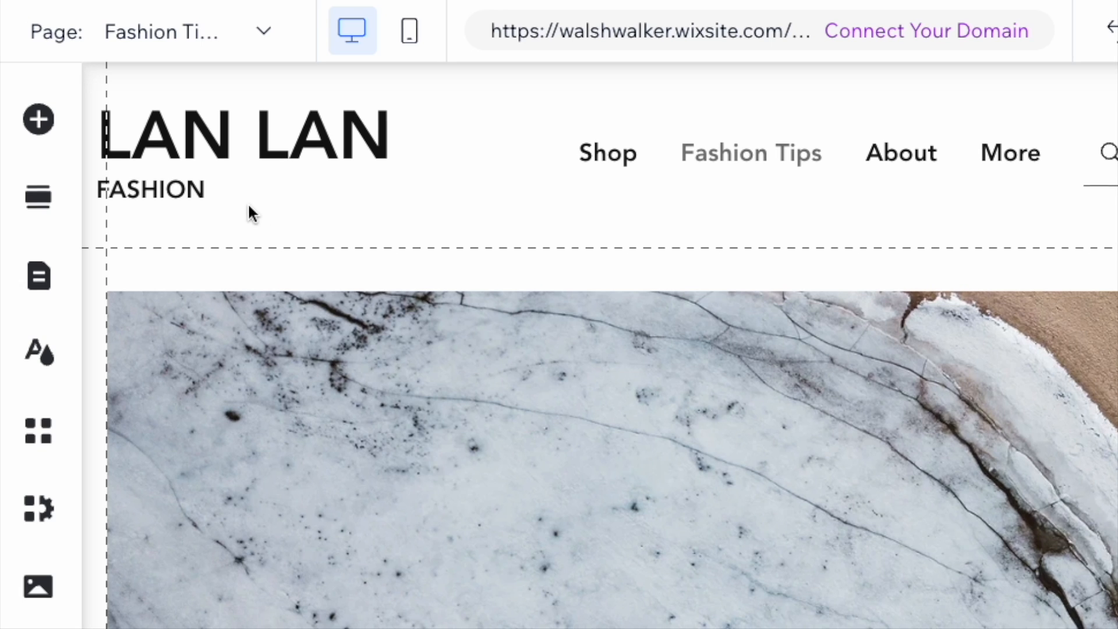
pyautogui.click(38, 277)
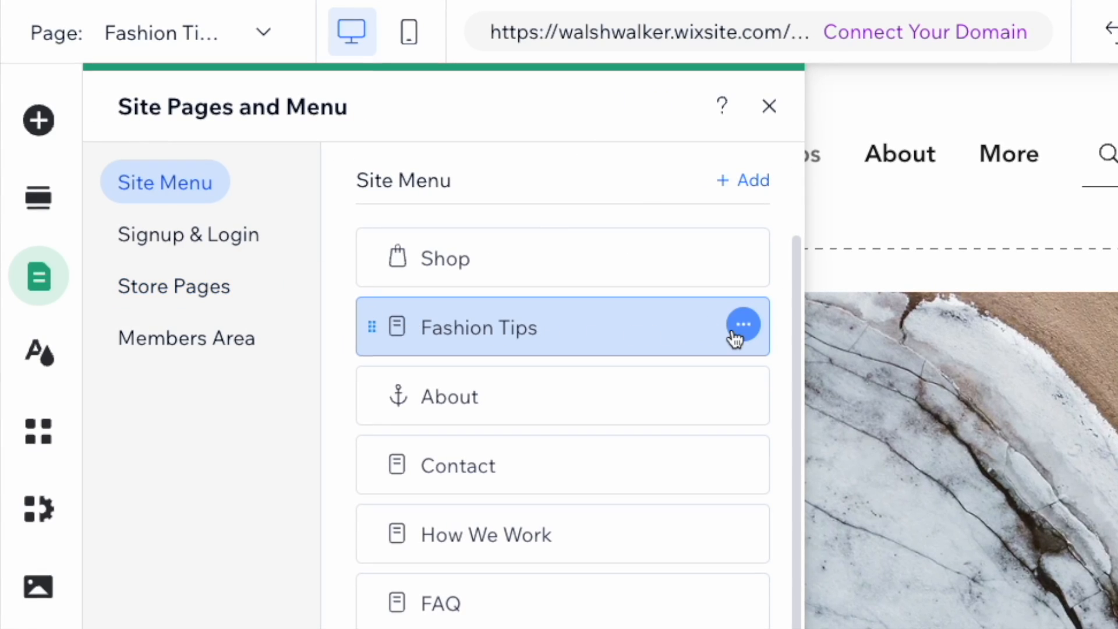
pyautogui.click(744, 325)
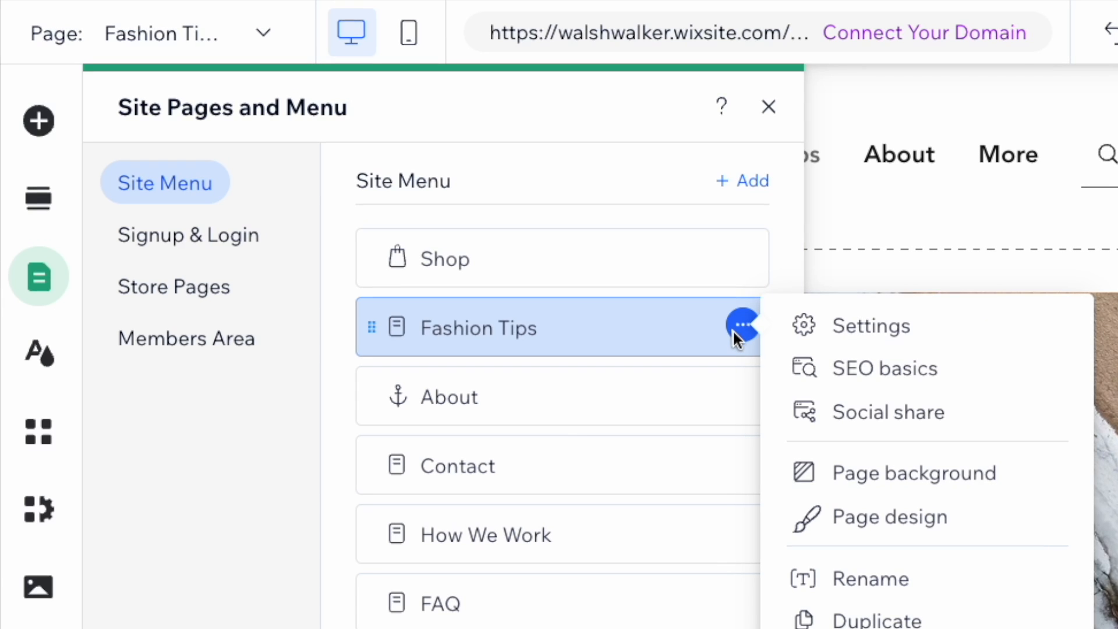
pyautogui.moveTo(884, 368)
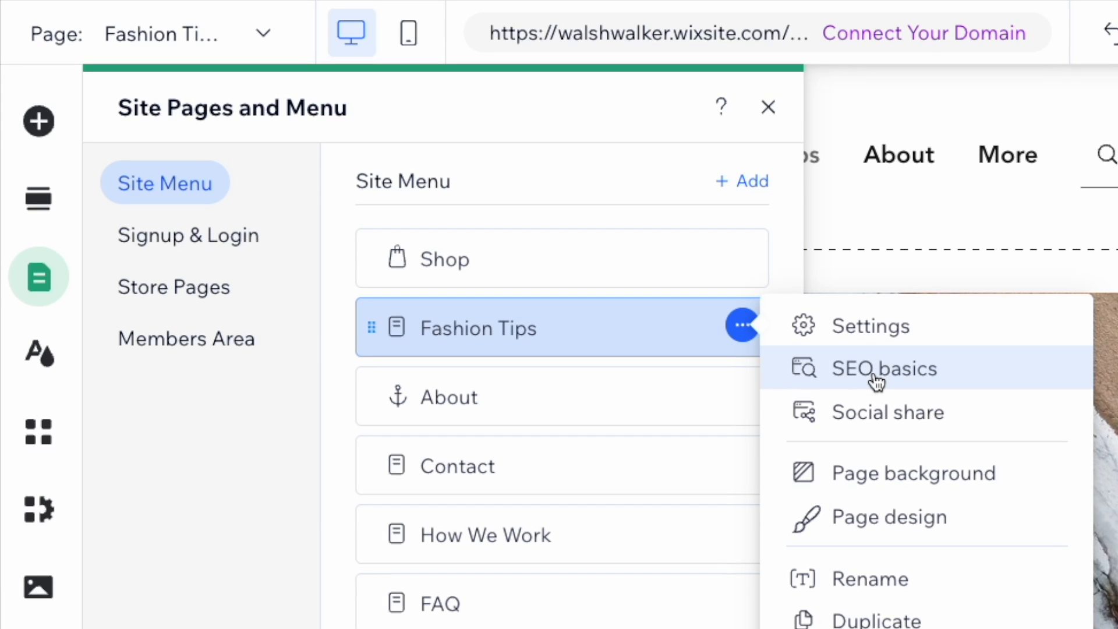
pyautogui.click(883, 369)
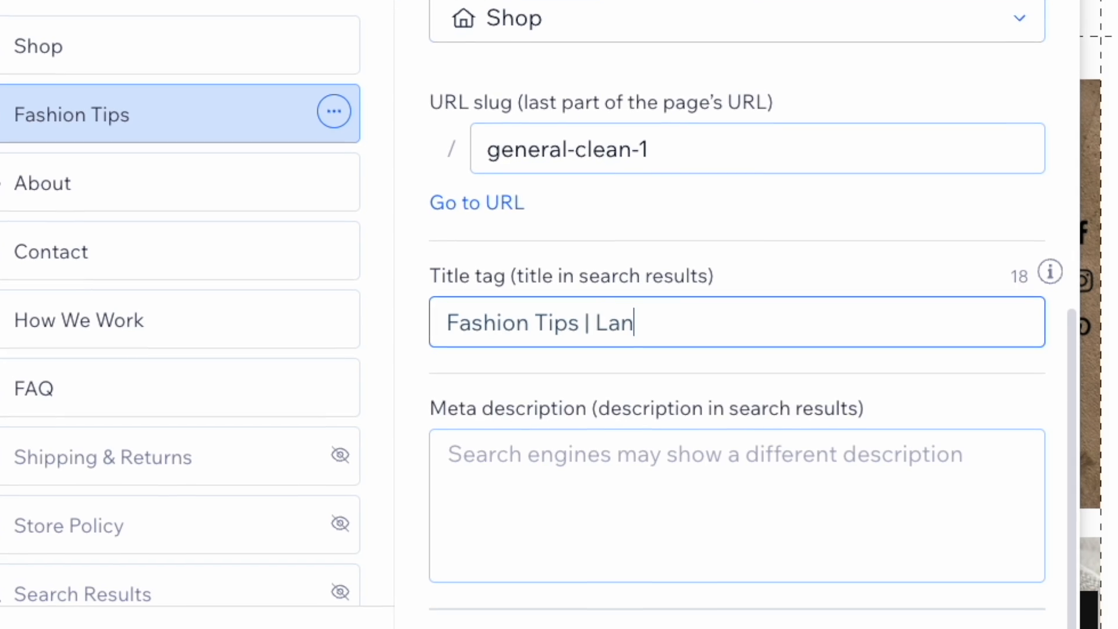
pyautogui.write('Lan Store')
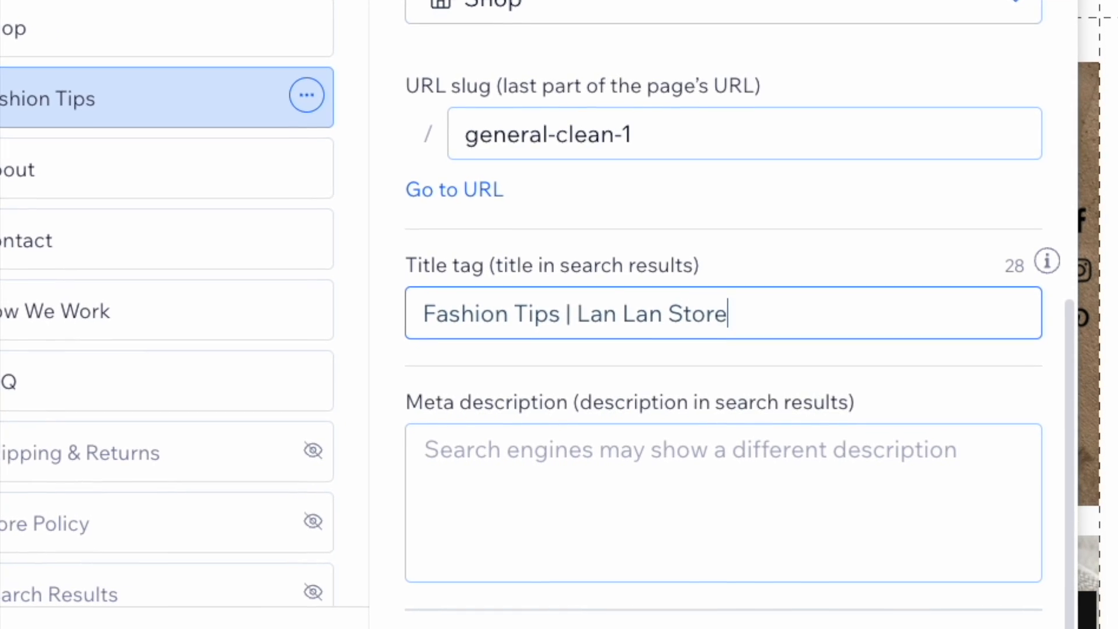
pyautogui.click(454, 190)
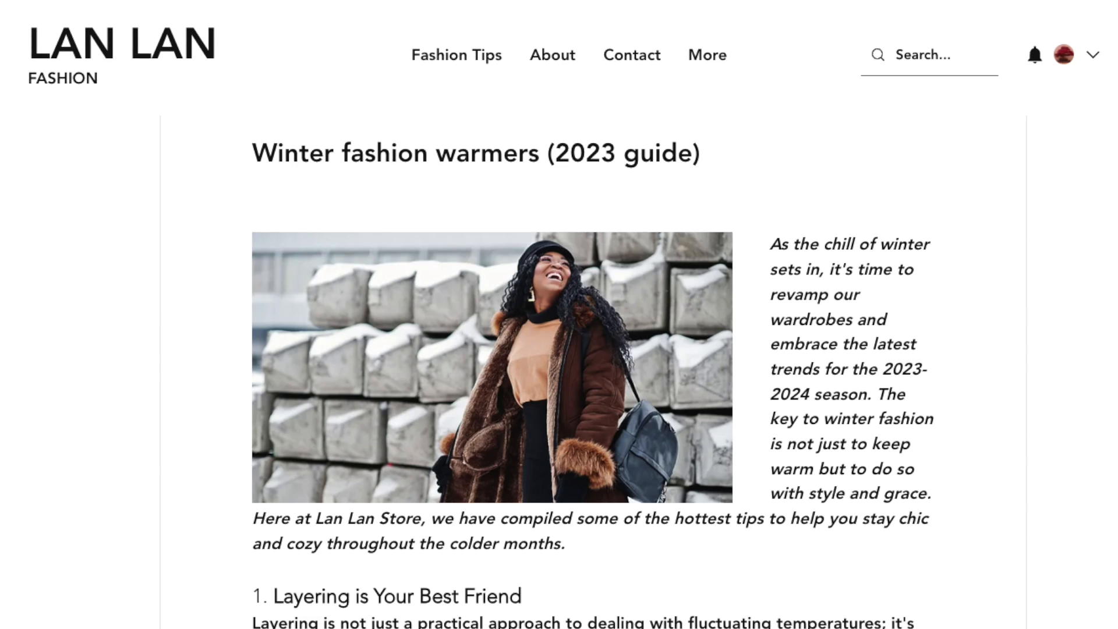
# Step: Change the blog post's SEO title tag to 'Winter fashion warmers (2024 guide)'
pyautogui.scroll(-3)
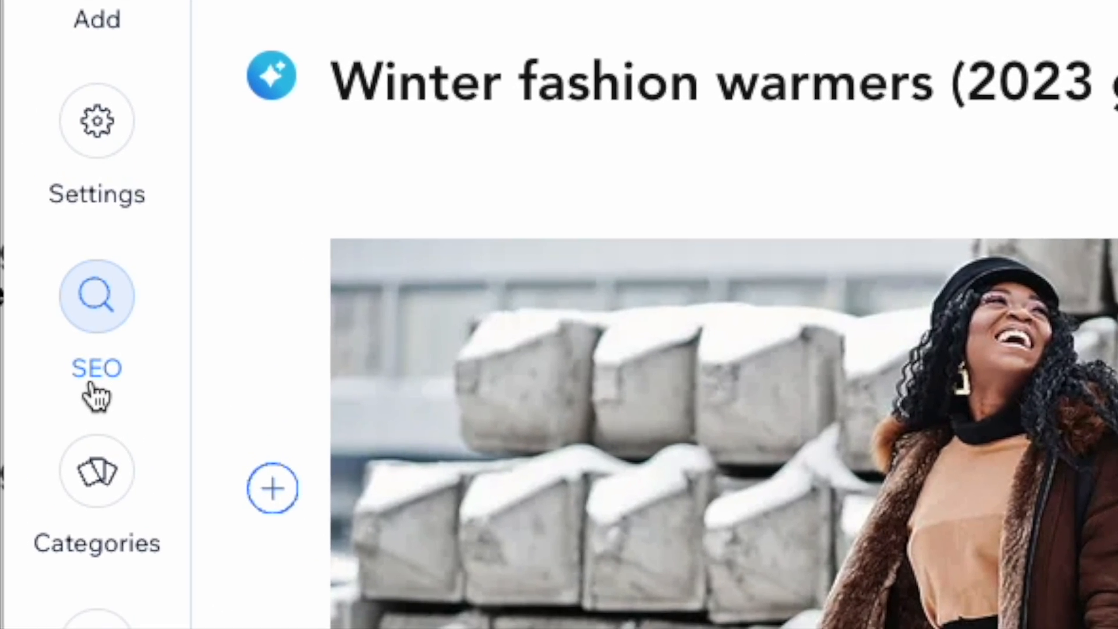
pyautogui.click(96, 296)
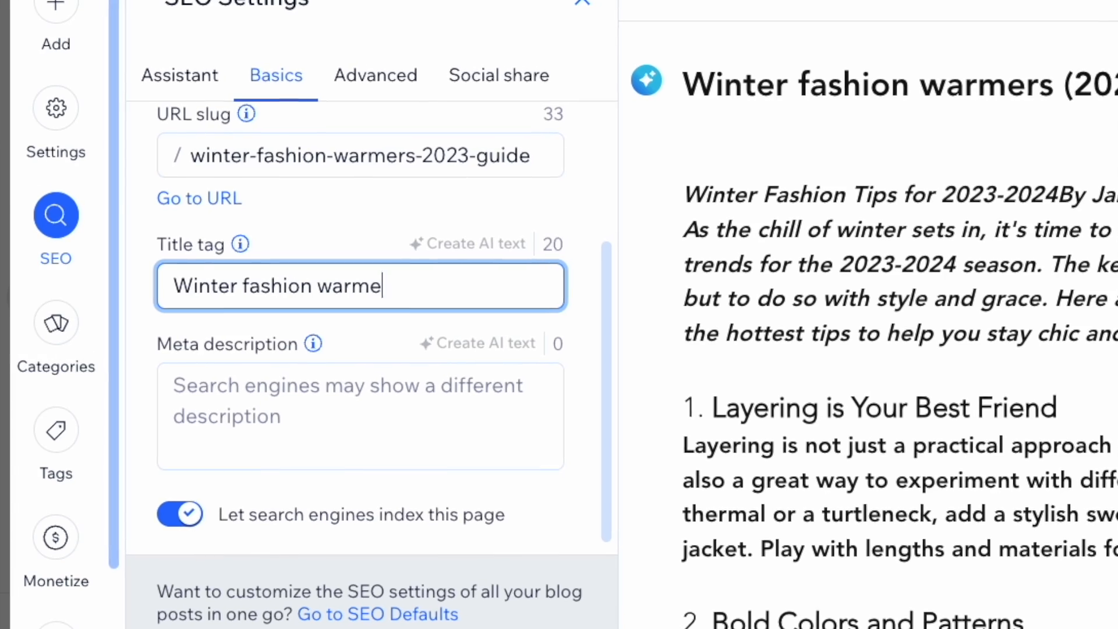
pyautogui.write('rs (2024 guide)')
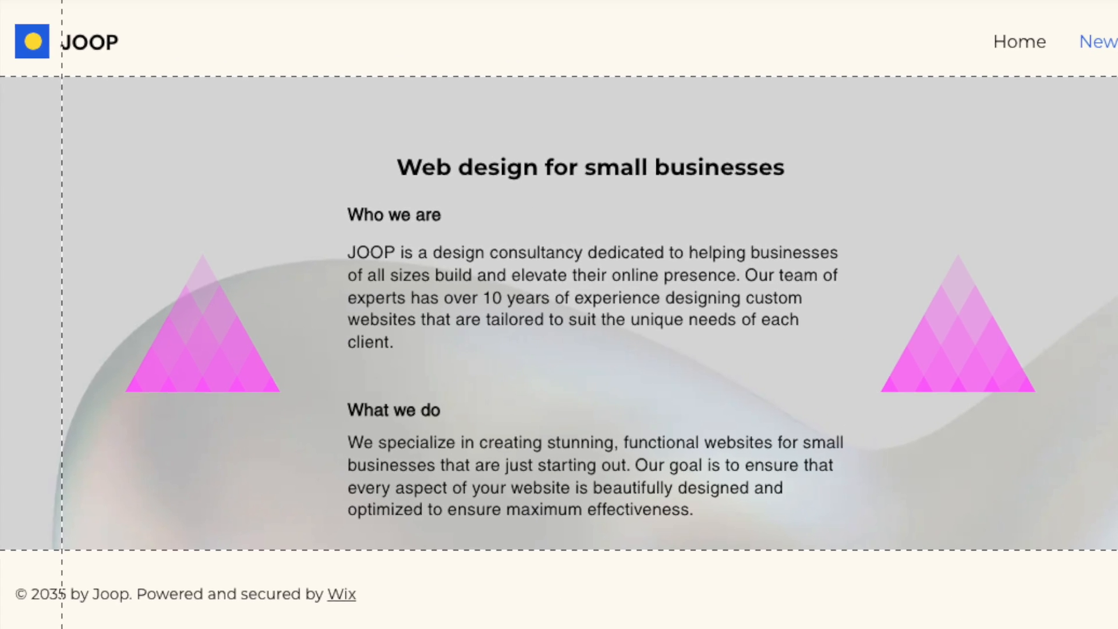
pyautogui.scroll(-3)
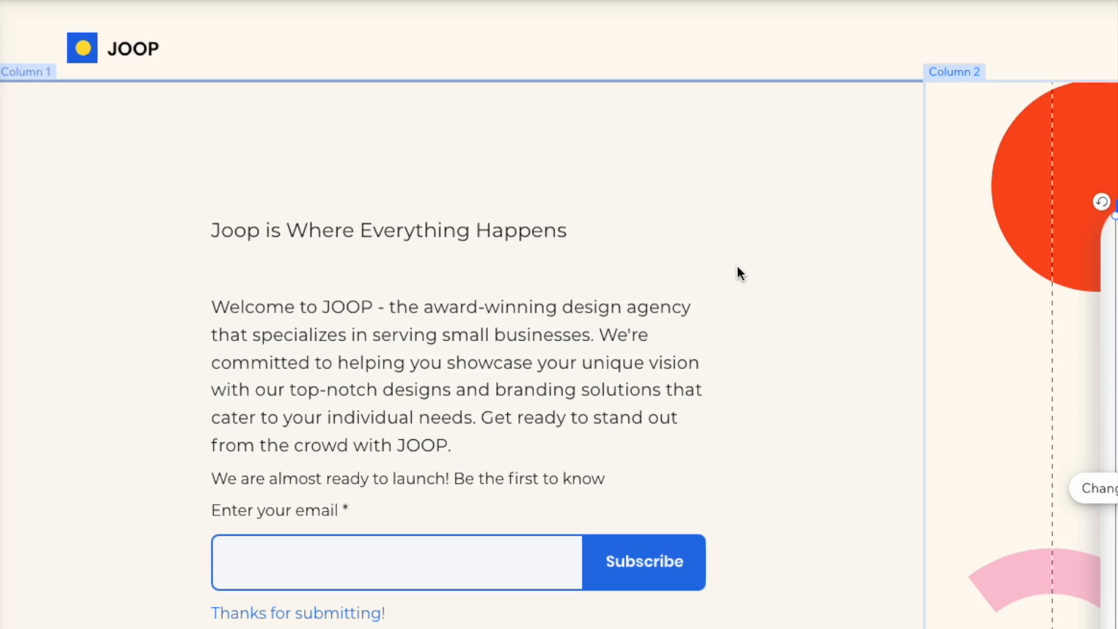
pyautogui.click(387, 229)
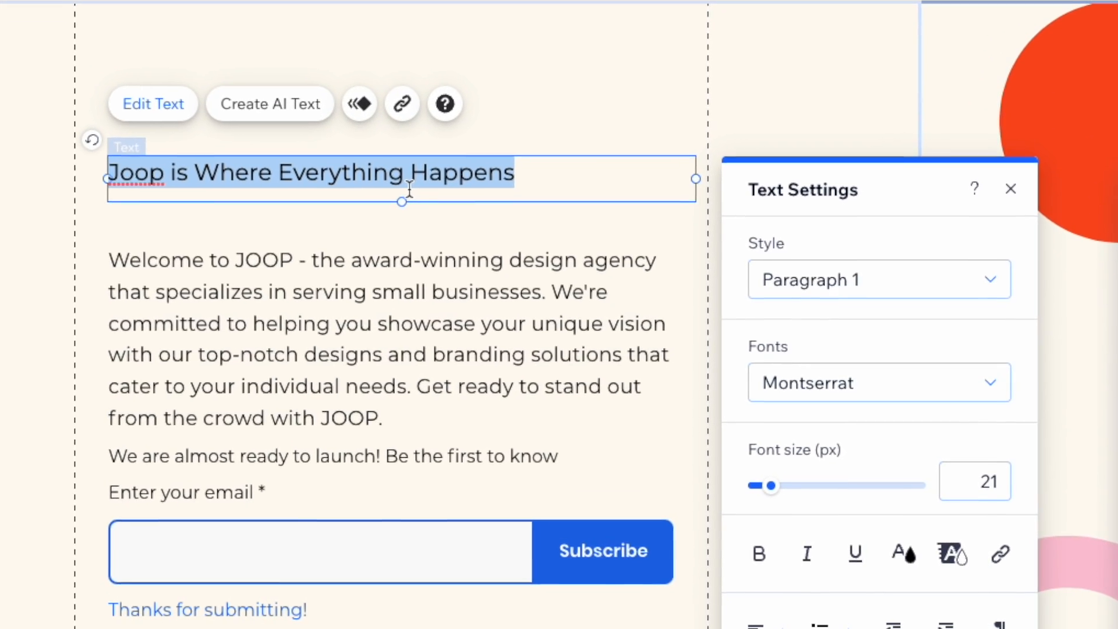
pyautogui.click(877, 279)
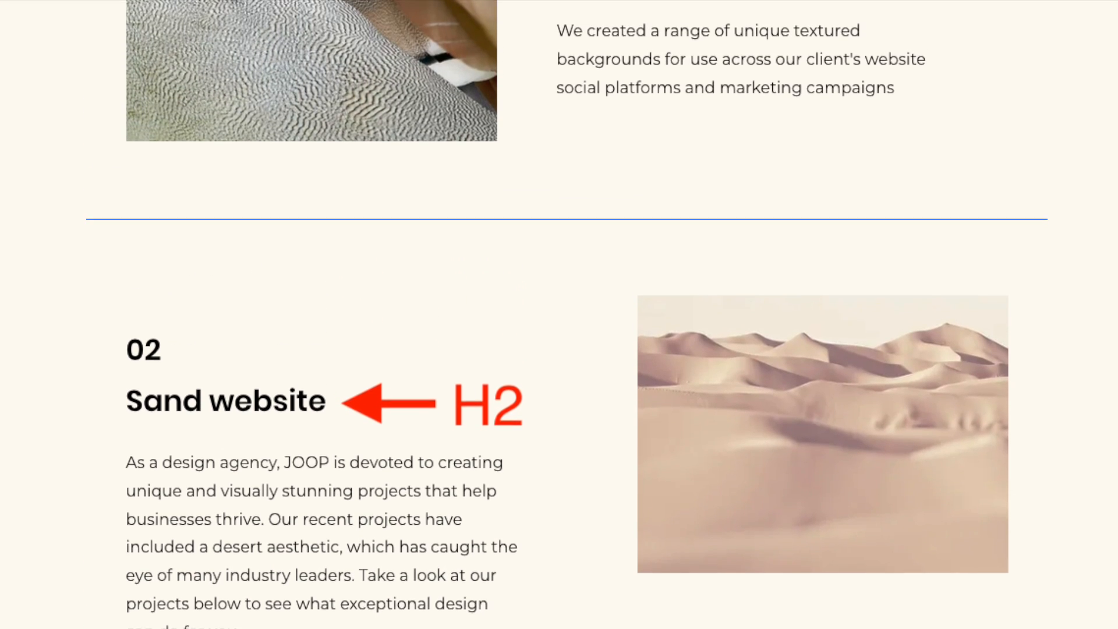
pyautogui.scroll(3)
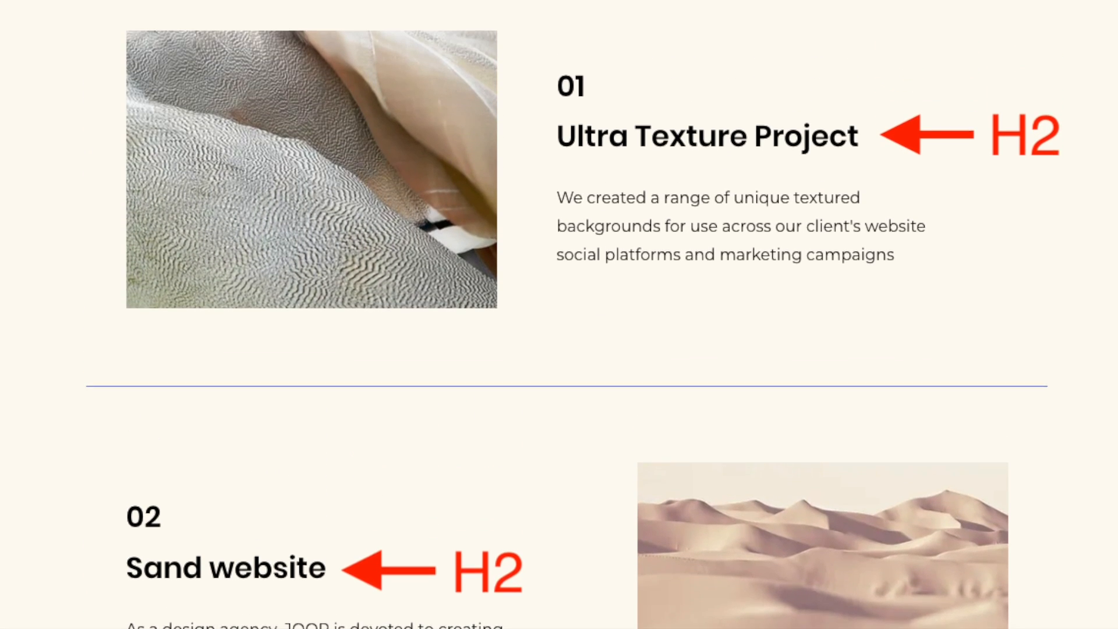
pyautogui.scroll(3)
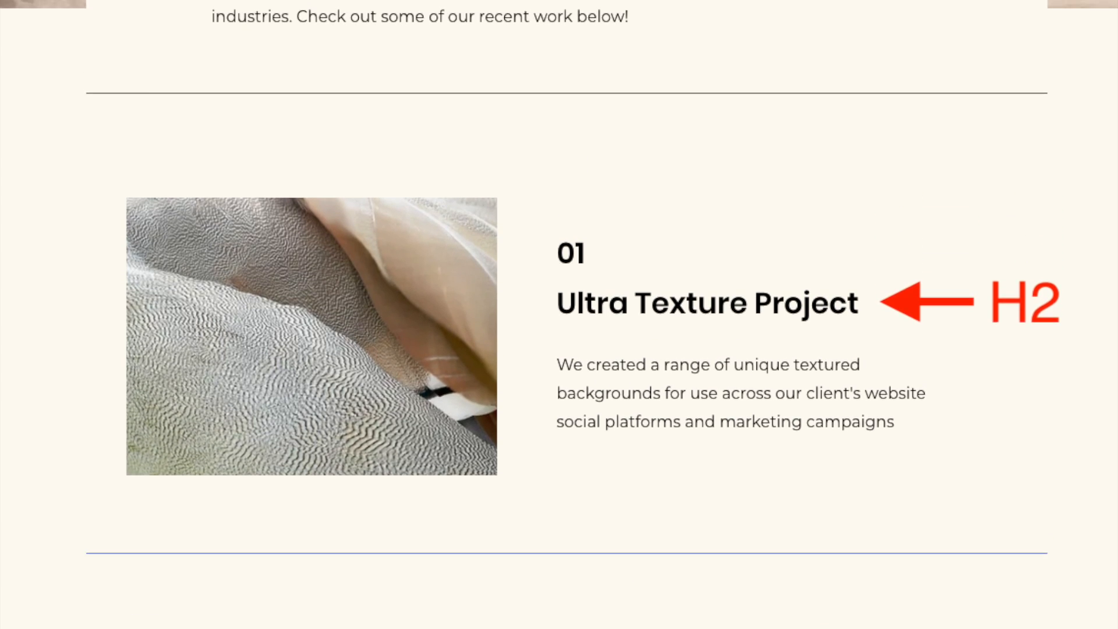
pyautogui.scroll(3)
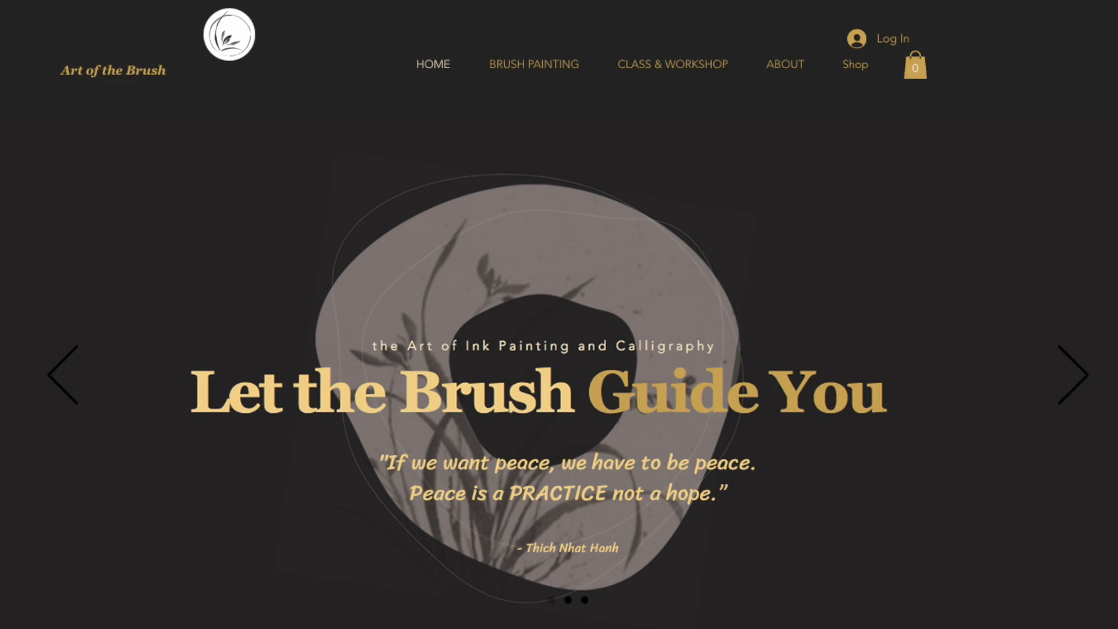
# Step: Open the Projects page's SEO basics from the site pages list
pyautogui.scroll(-3)
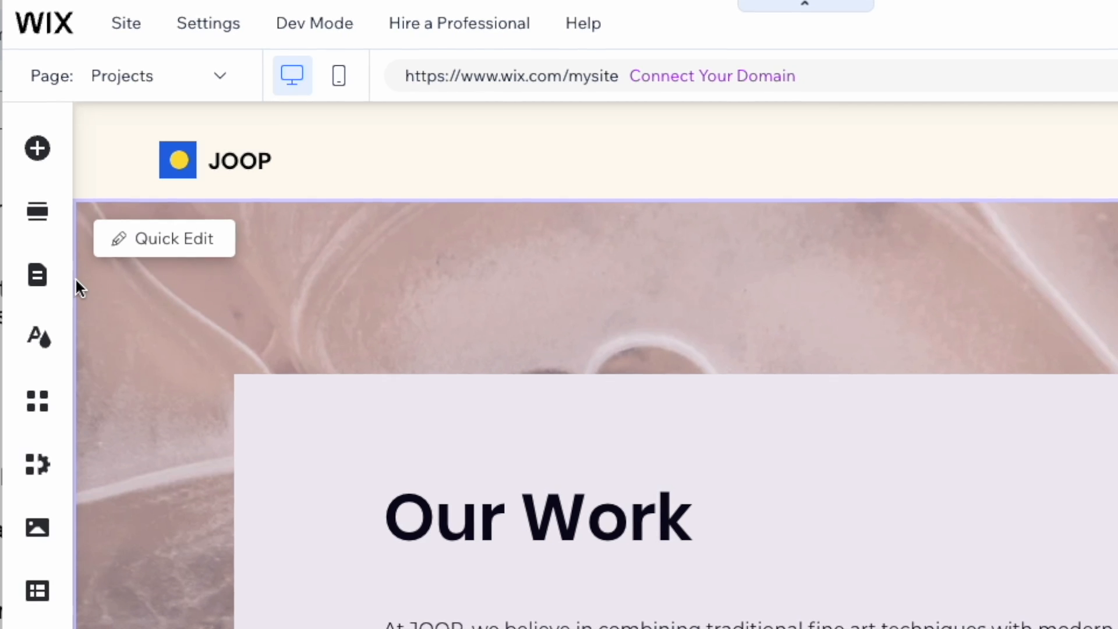
pyautogui.click(37, 275)
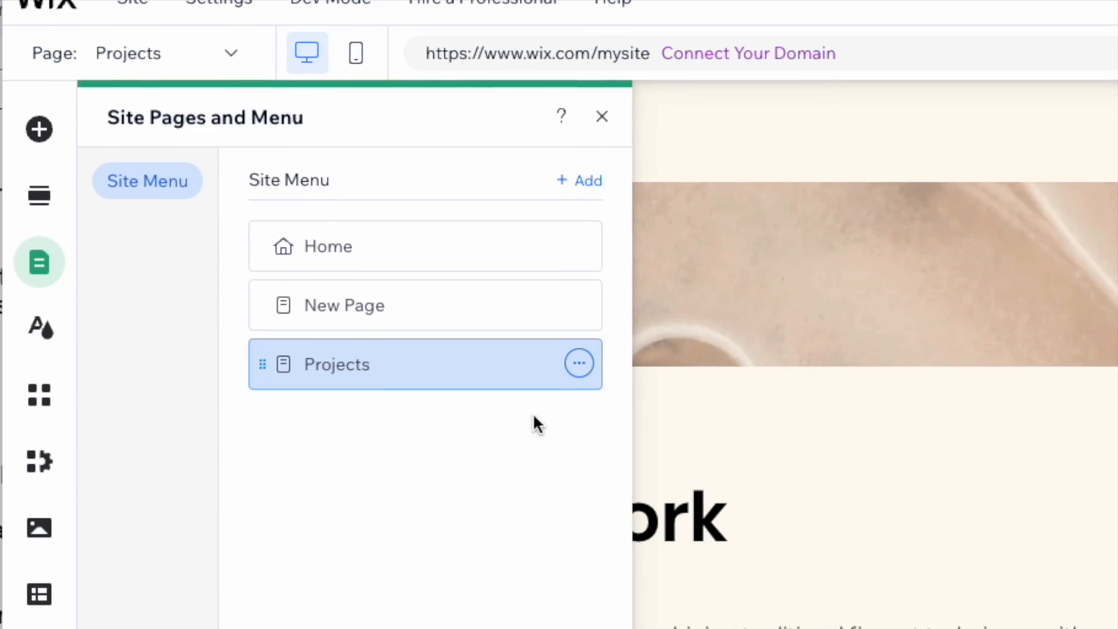
pyautogui.click(579, 362)
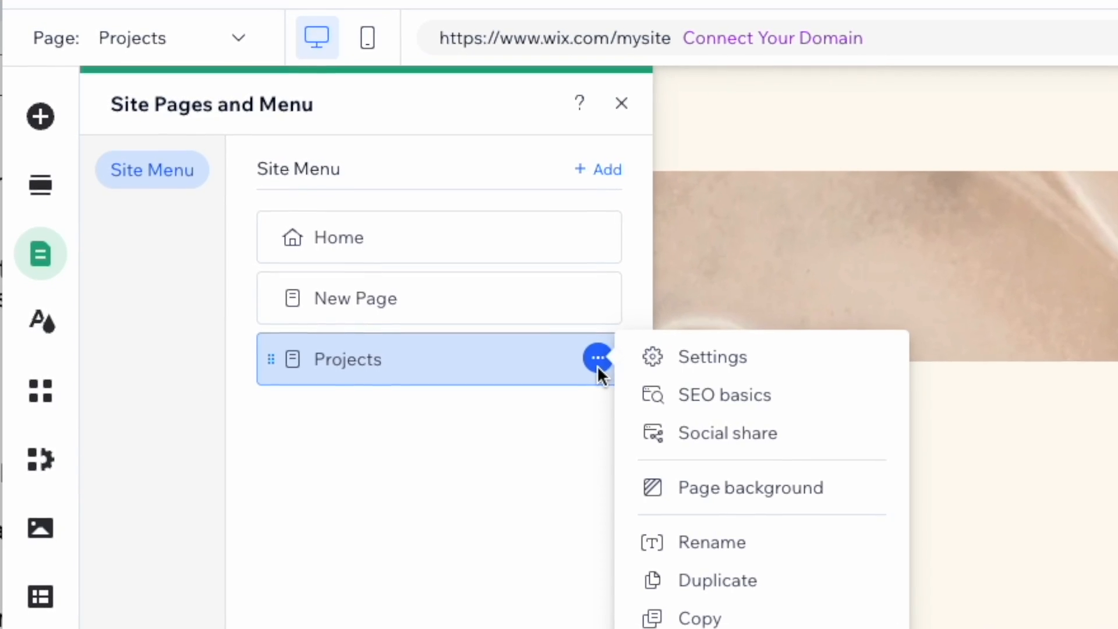
pyautogui.moveTo(722, 406)
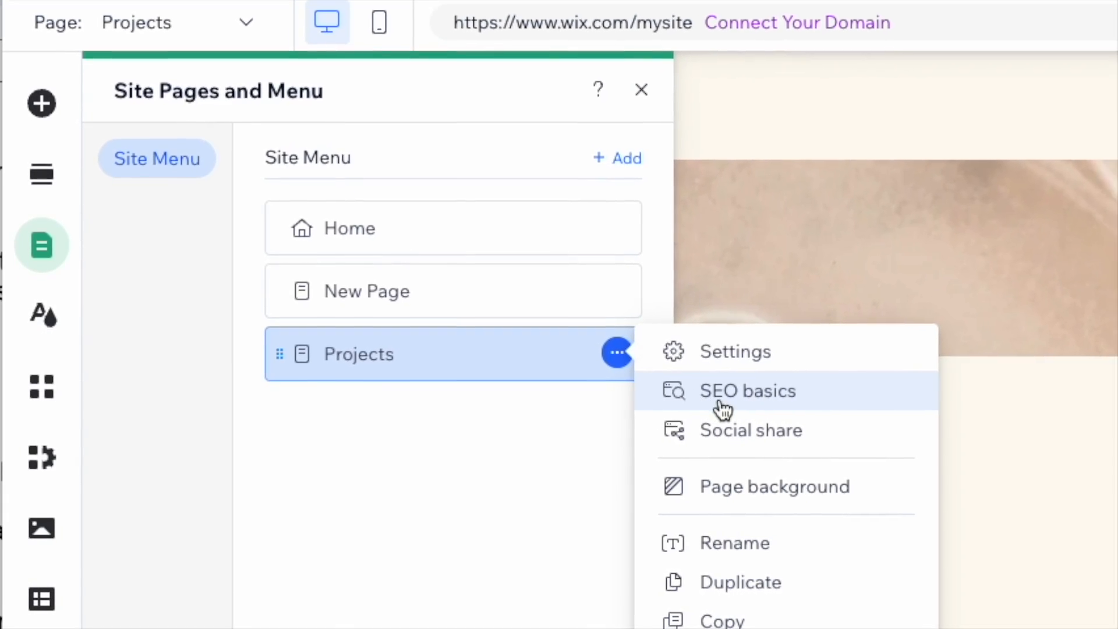
pyautogui.click(748, 391)
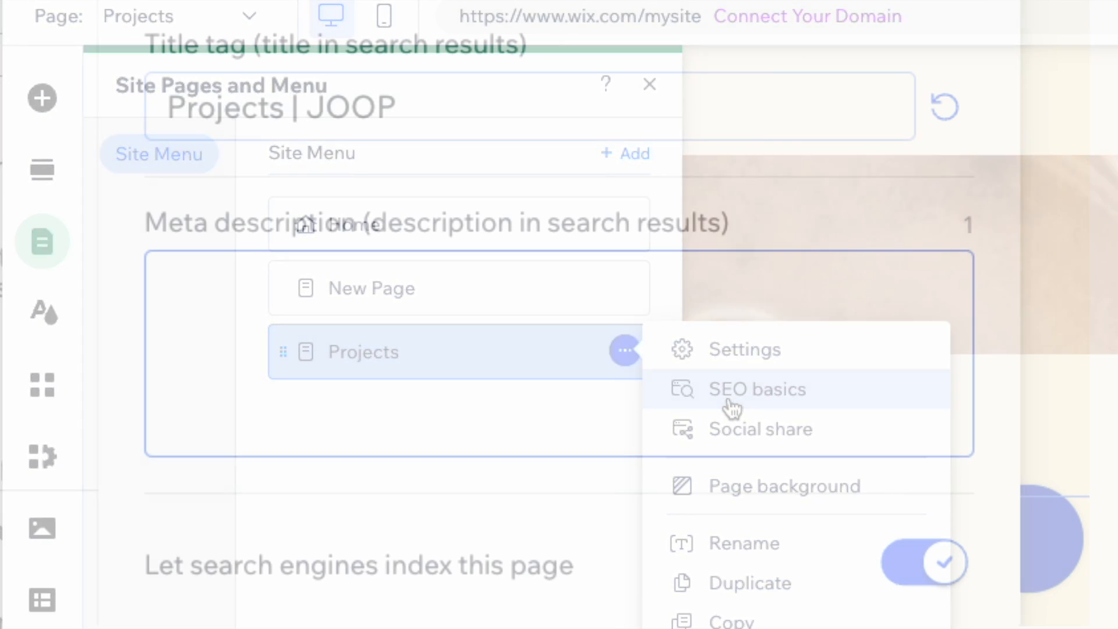
pyautogui.click(757, 389)
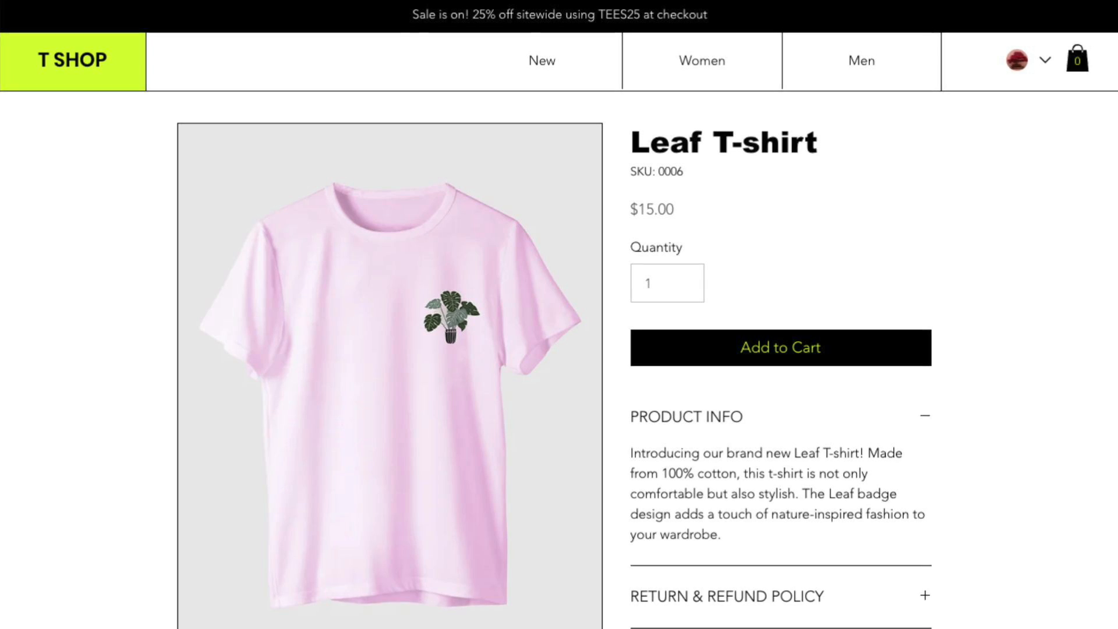
# Step: Scroll through the Leaf T-shirt SEO panel reviewing slug, title tag and meta description
pyautogui.scroll(-3)
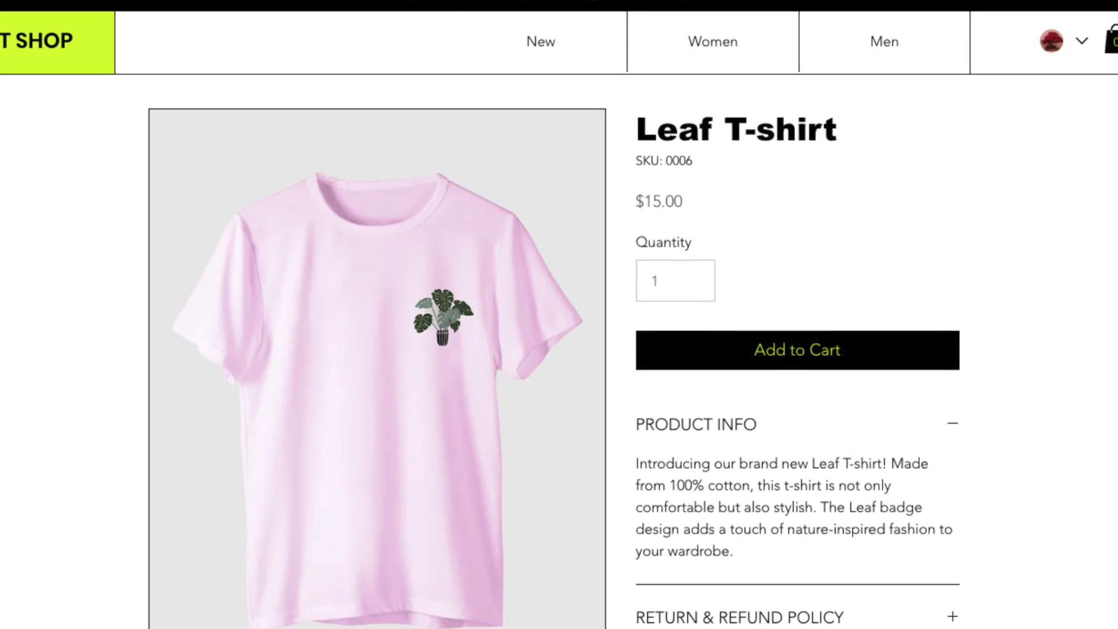
pyautogui.scroll(-3)
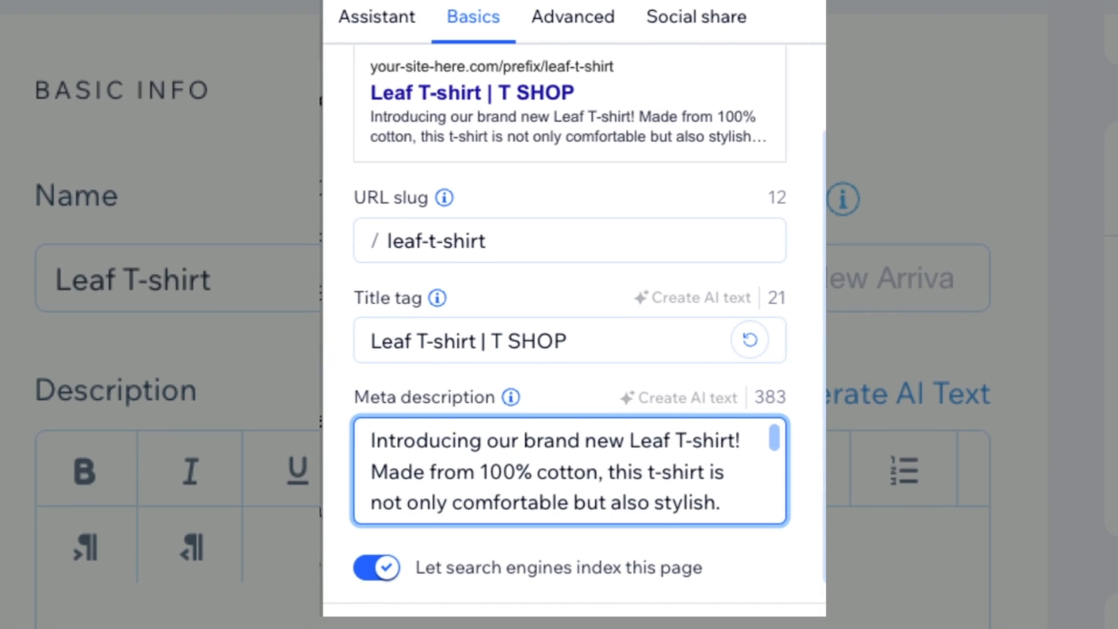
pyautogui.scroll(-3)
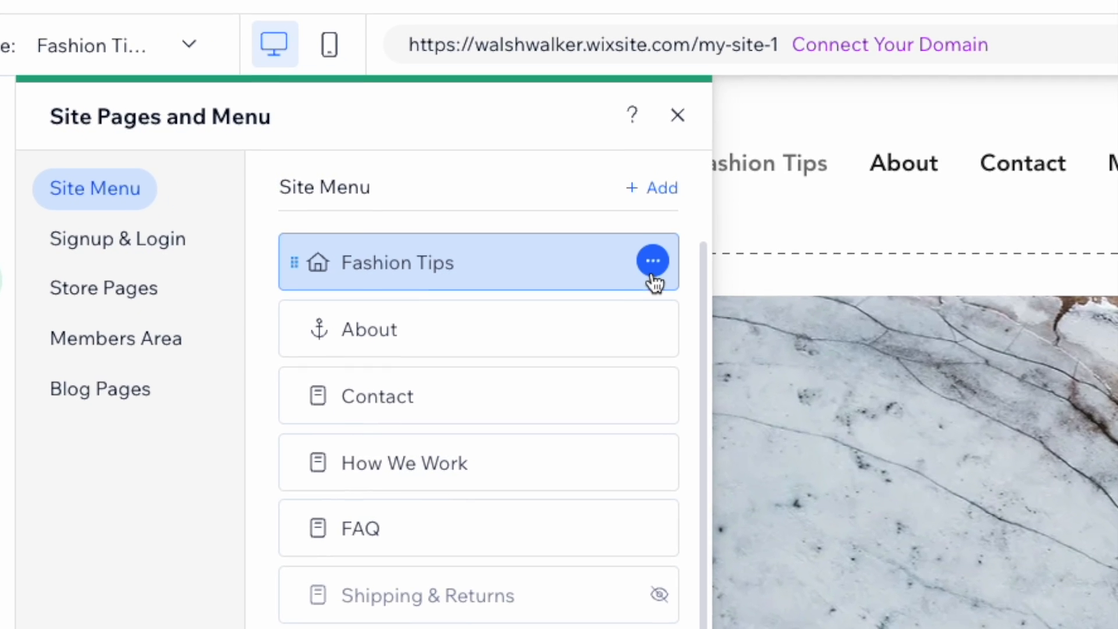
# Step: Duplicate the Fashion Tips page, creating copy-of-fashion-tips
pyautogui.click(652, 260)
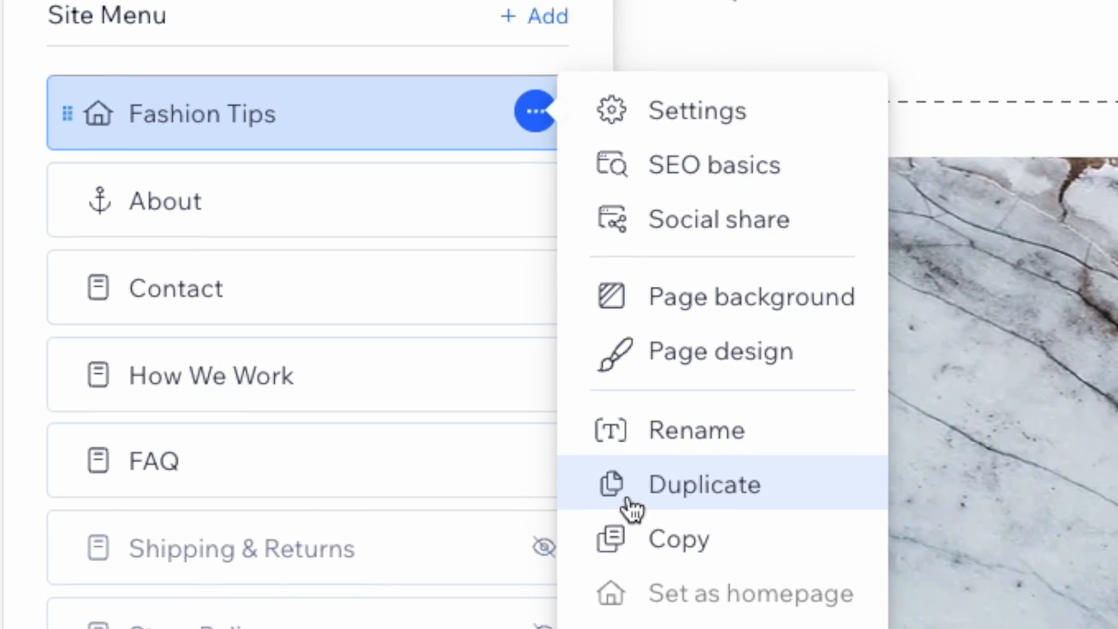
pyautogui.scroll(-3)
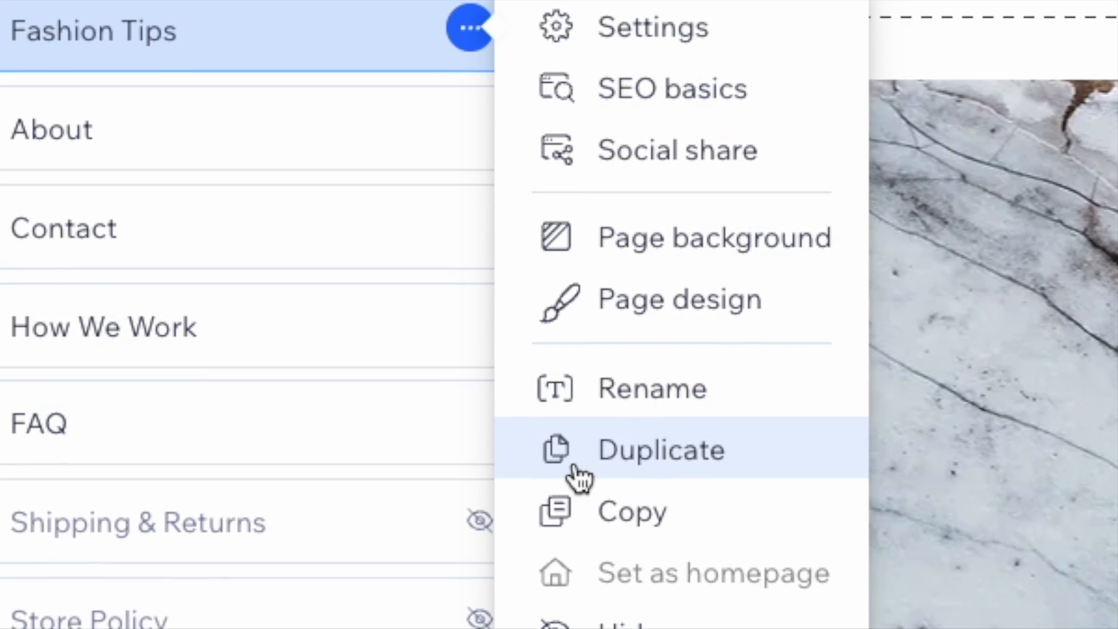
pyautogui.click(660, 449)
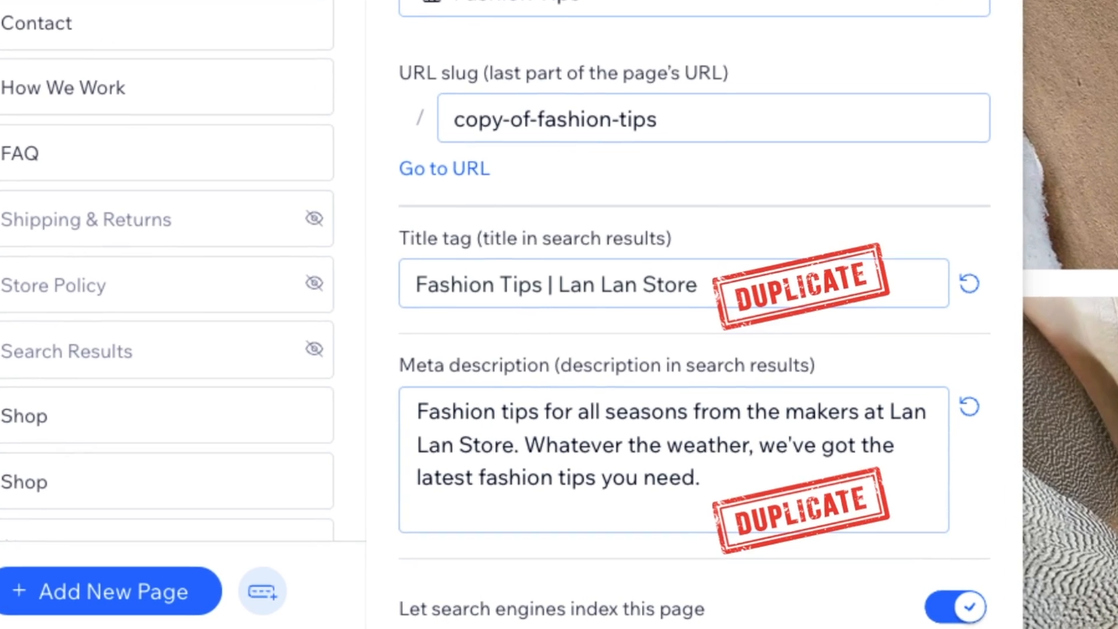
pyautogui.scroll(3)
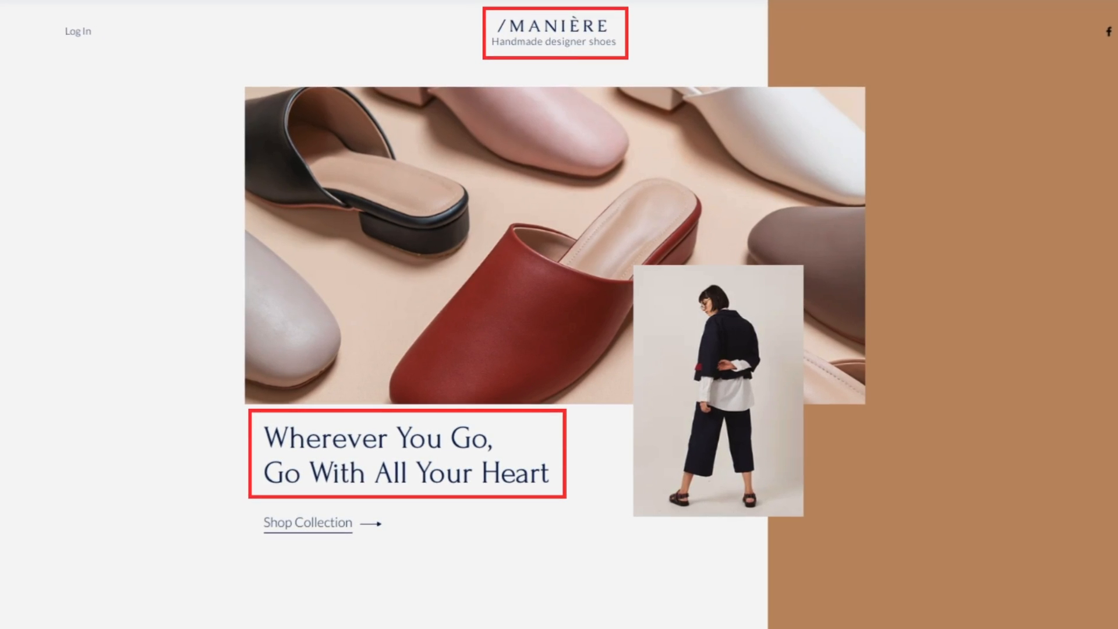
# Step: Select the main shoe photo on the MANIÈRE homepage in the Editor
pyautogui.scroll(-3)
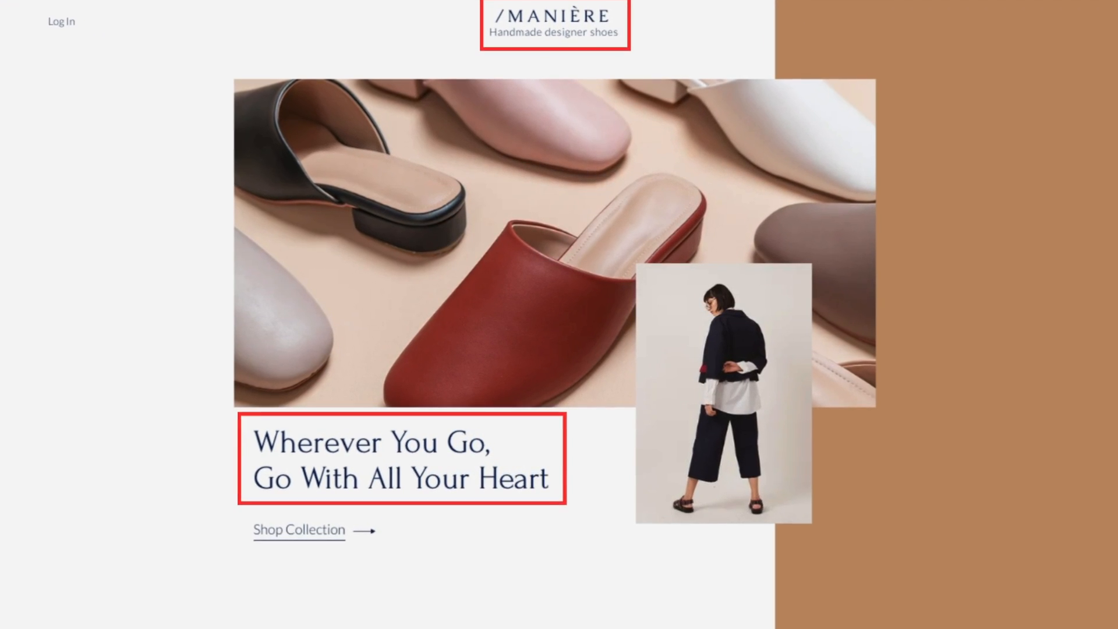
pyautogui.click(435, 246)
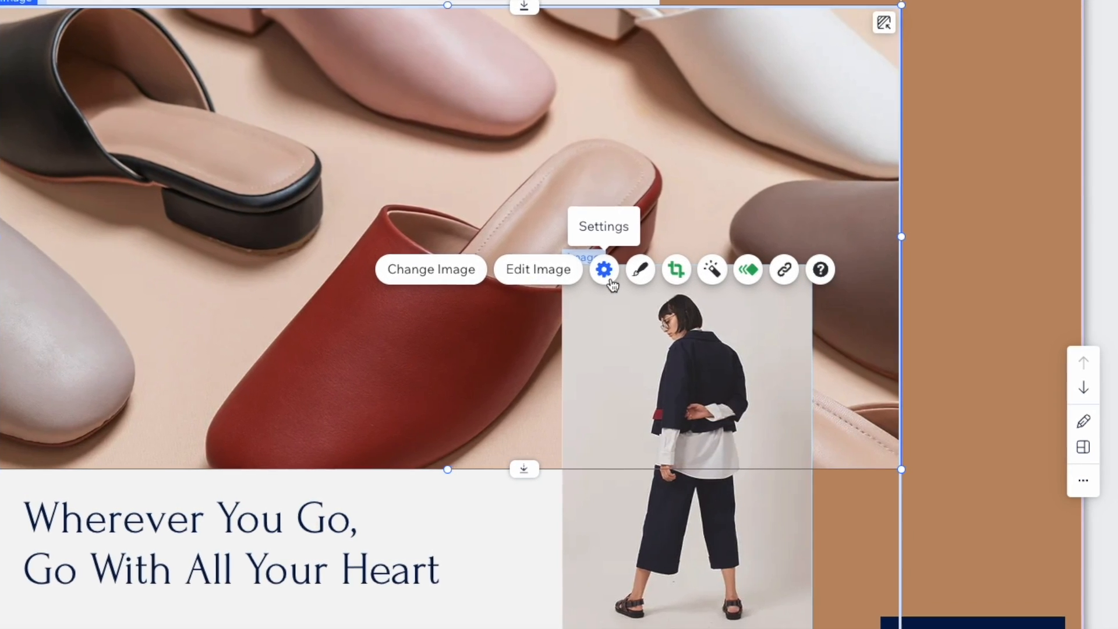
# Step: Give the shoe photo the alt text 'Hand-made leather loafers'
pyautogui.click(603, 270)
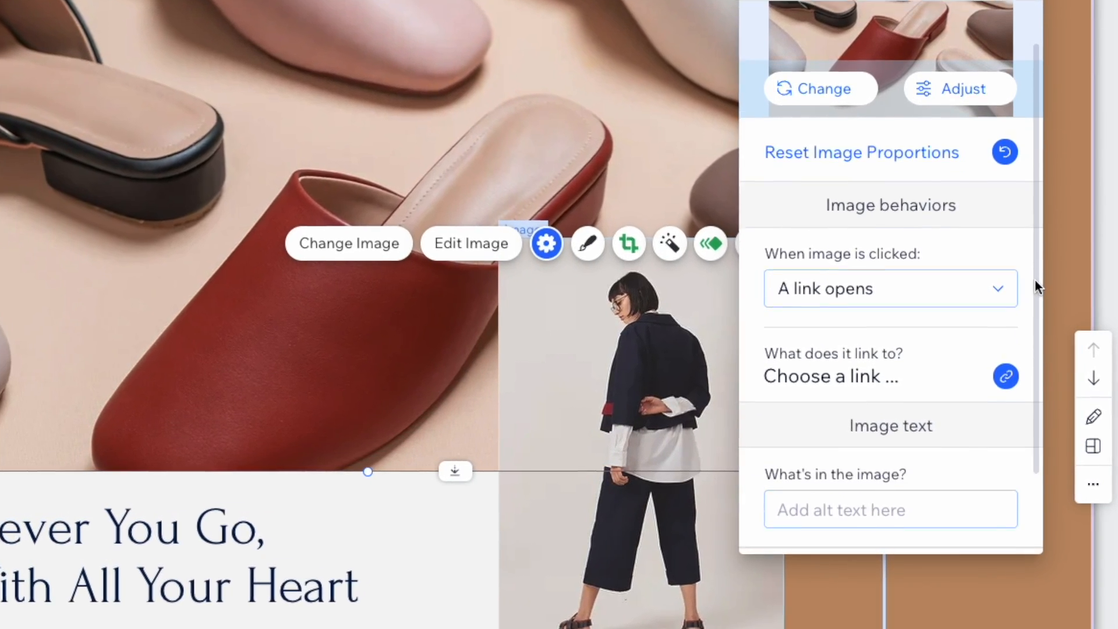
pyautogui.scroll(-3)
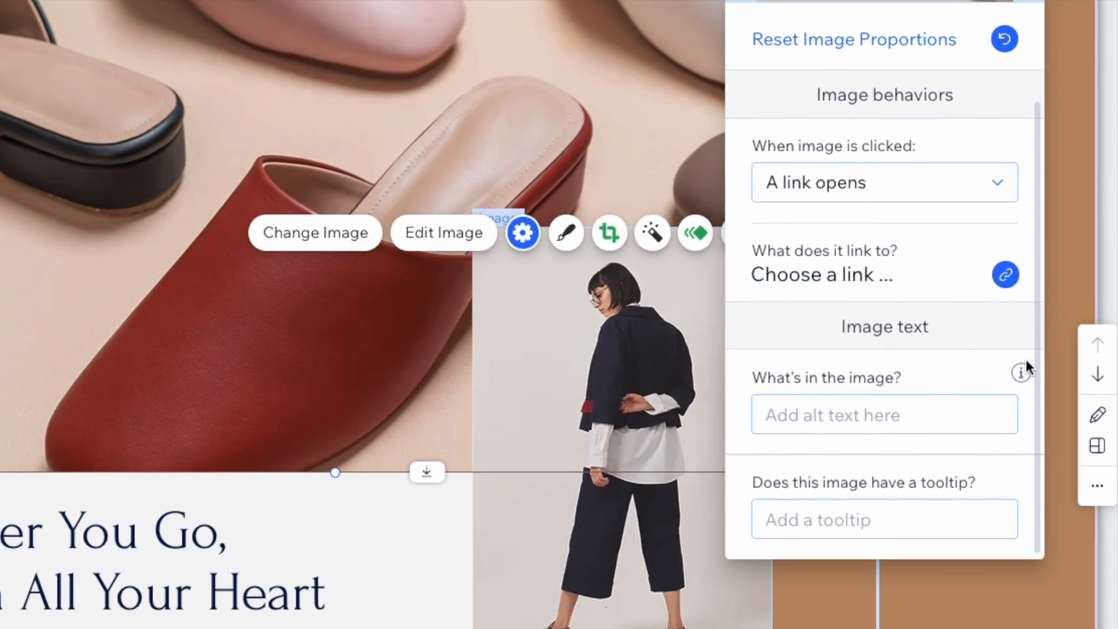
pyautogui.write('H')
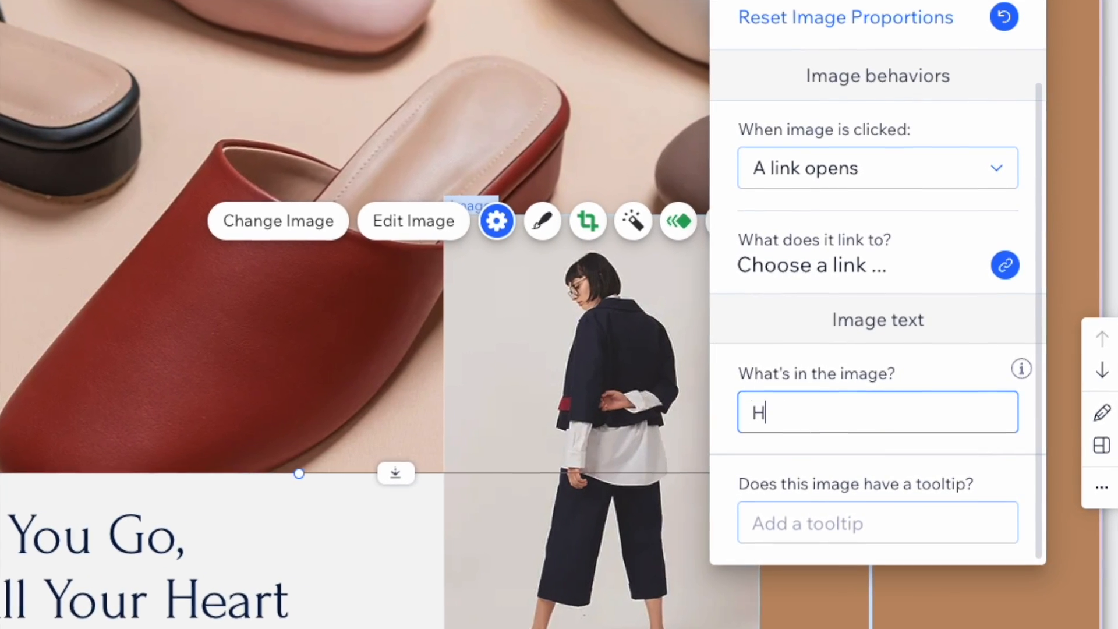
pyautogui.write('and-mad')
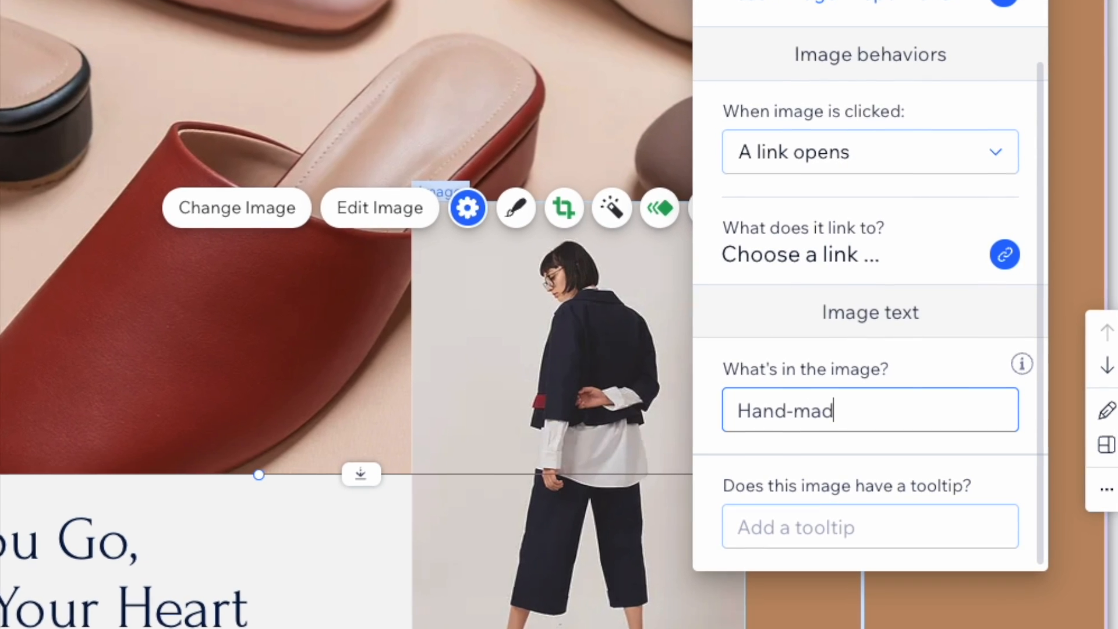
pyautogui.write('e leat')
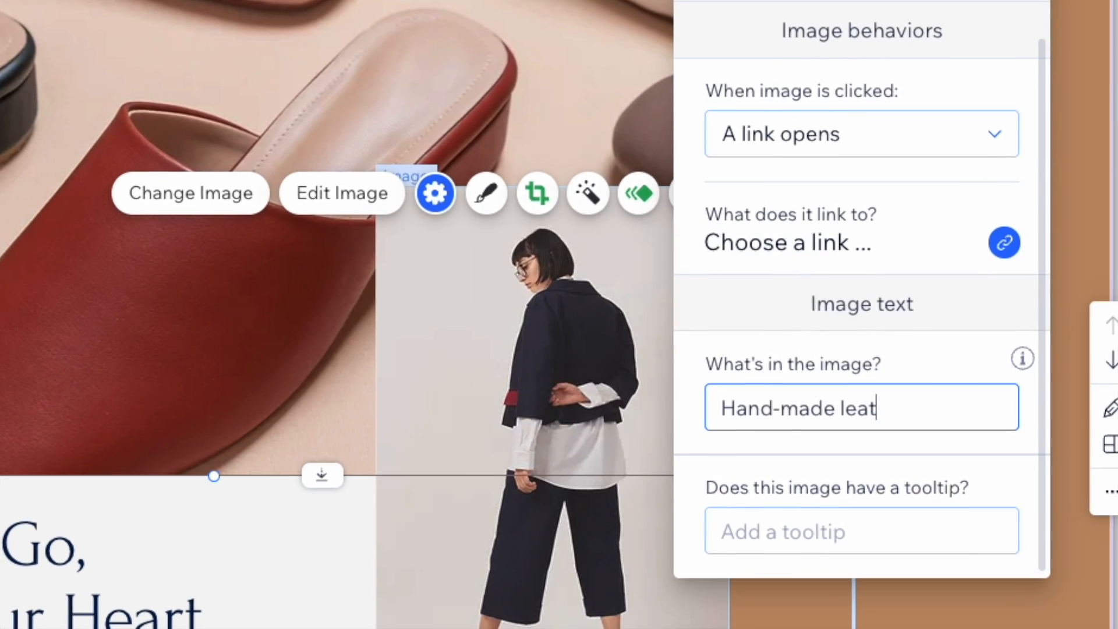
pyautogui.write('her loafers')
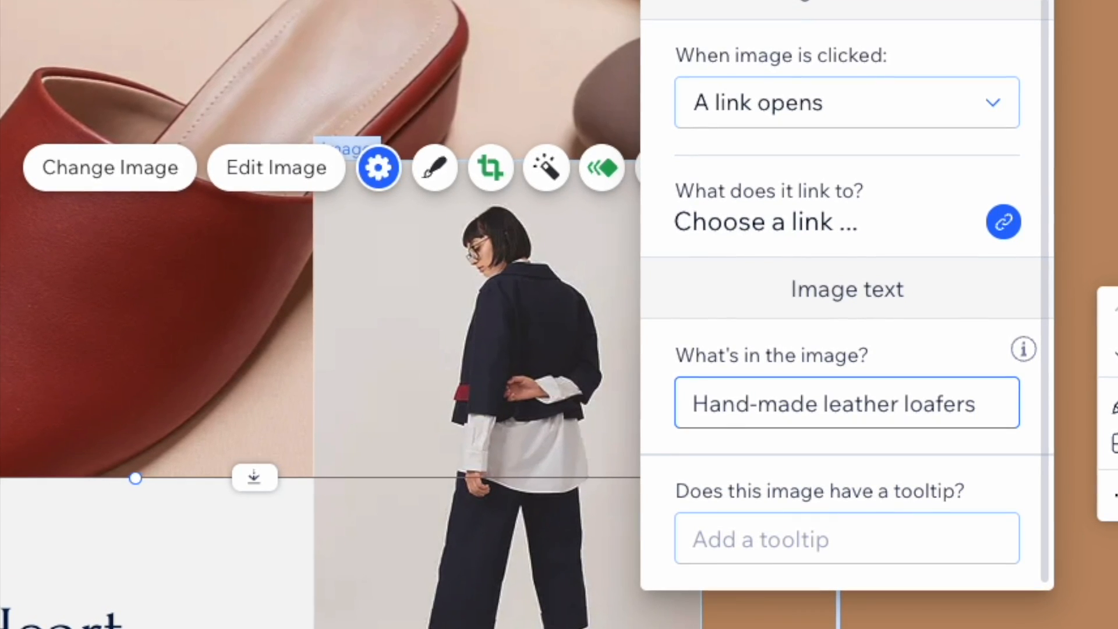
pyautogui.click(109, 168)
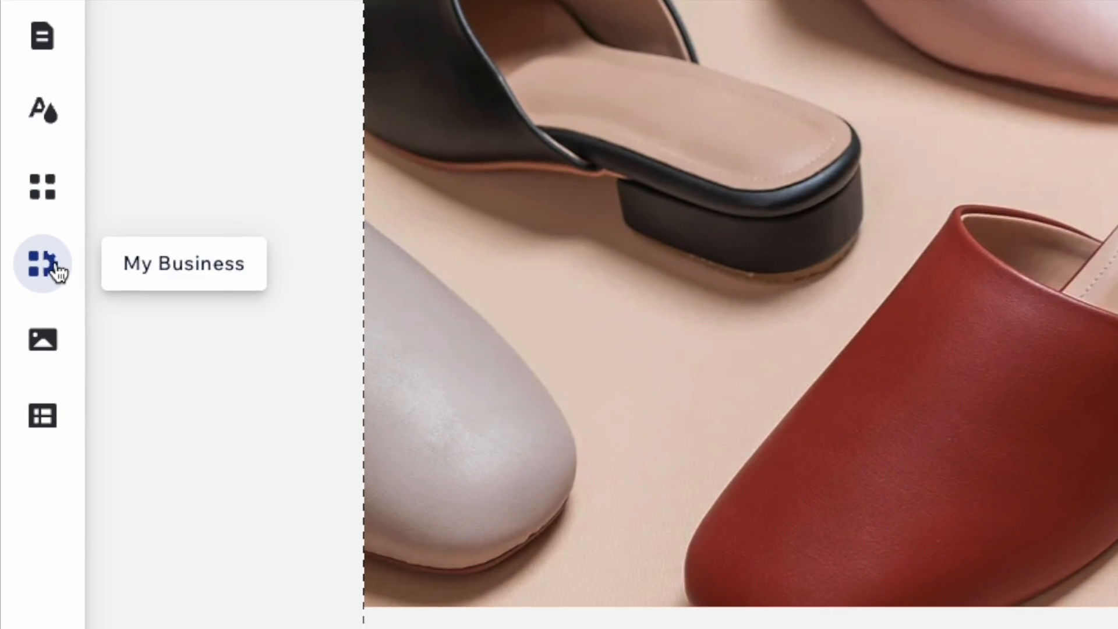
pyautogui.moveTo(43, 330)
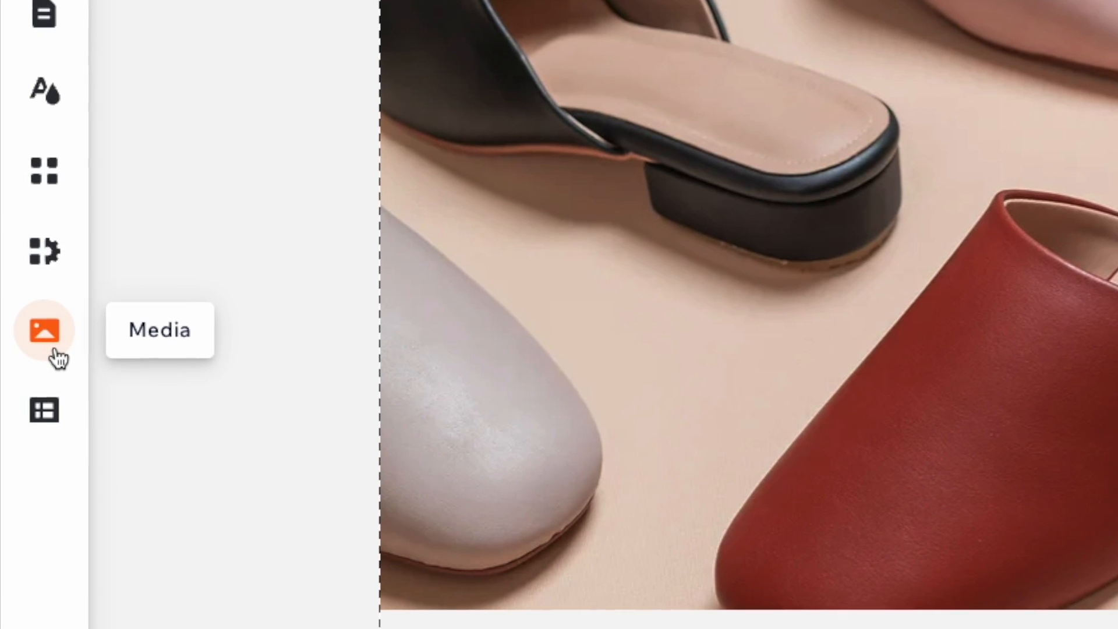
pyautogui.click(45, 330)
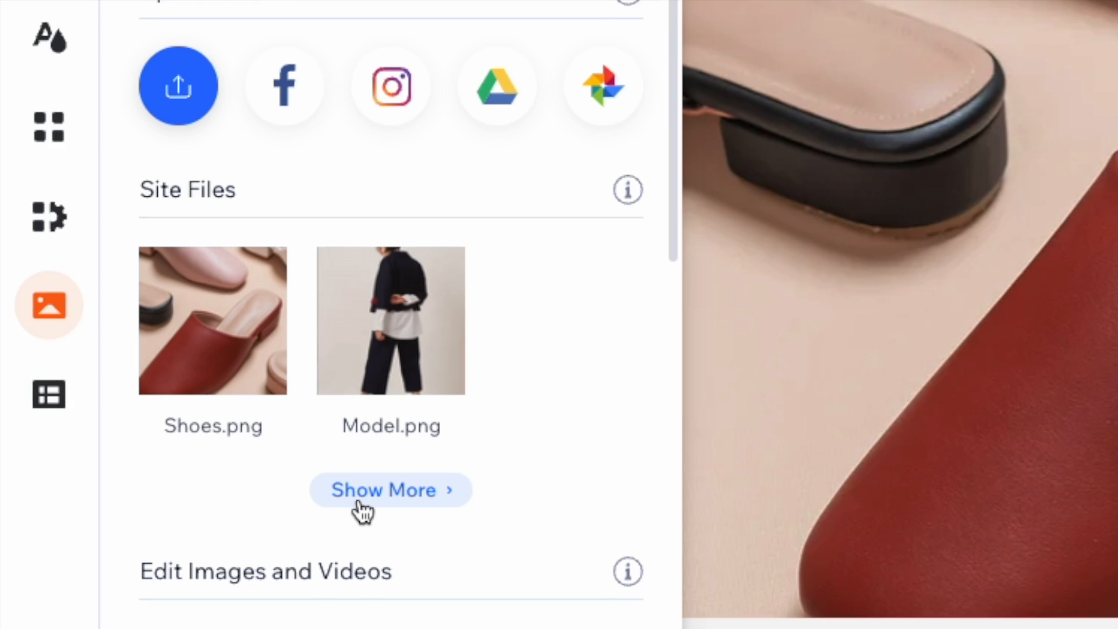
# Step: Rename Shoes.png in Site Files to a name beginning 'leather-loafers-'
pyautogui.click(390, 489)
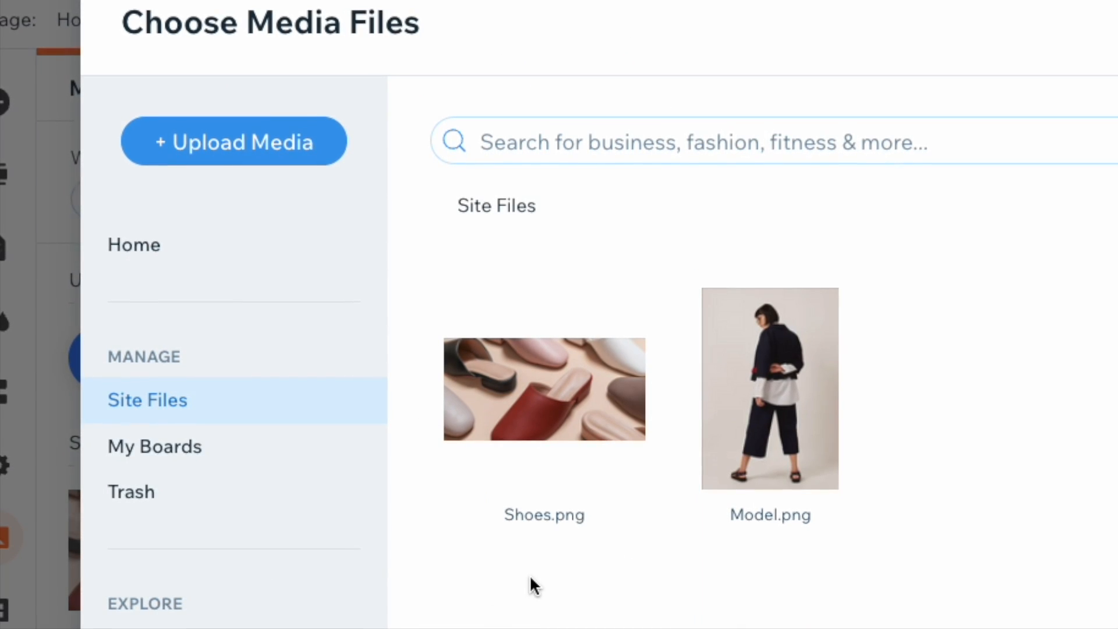
pyautogui.moveTo(544, 435)
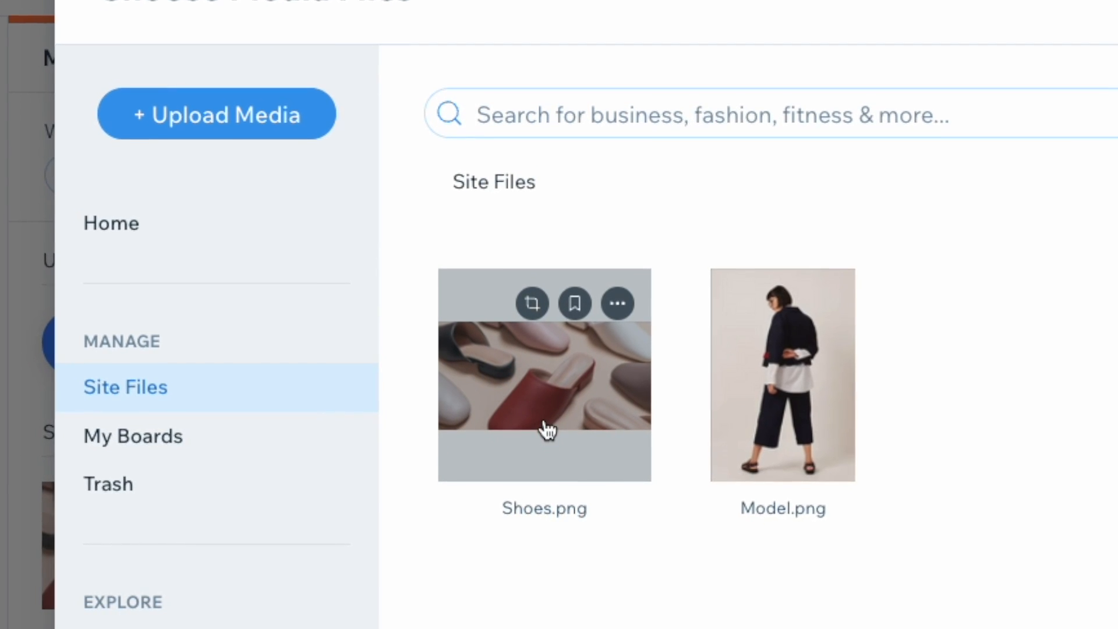
pyautogui.click(616, 303)
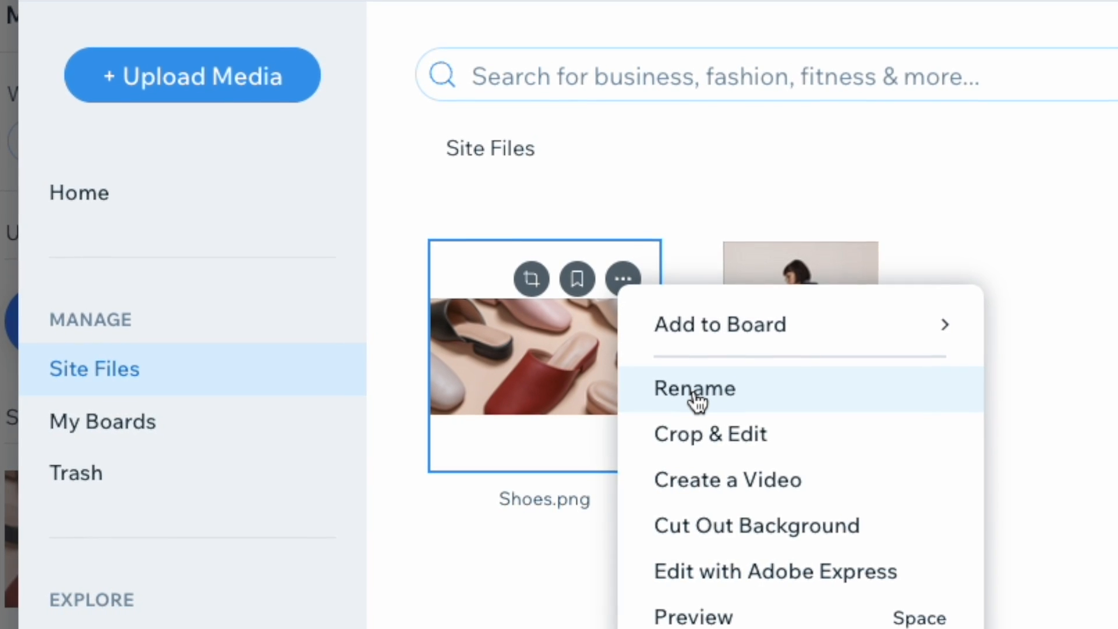
pyautogui.click(692, 388)
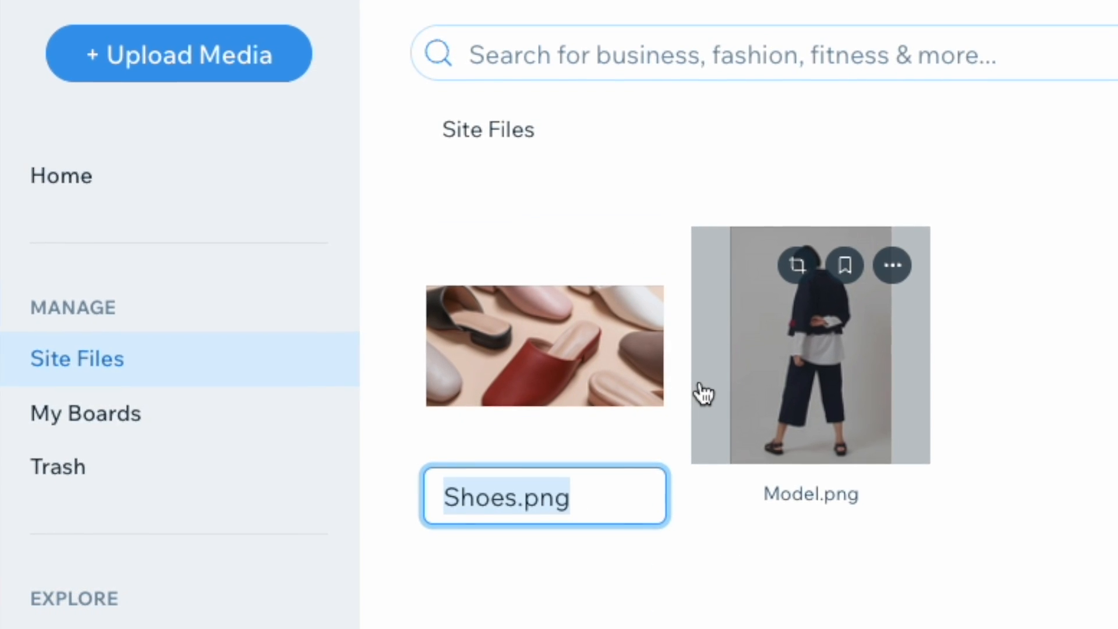
pyautogui.write('leather-')
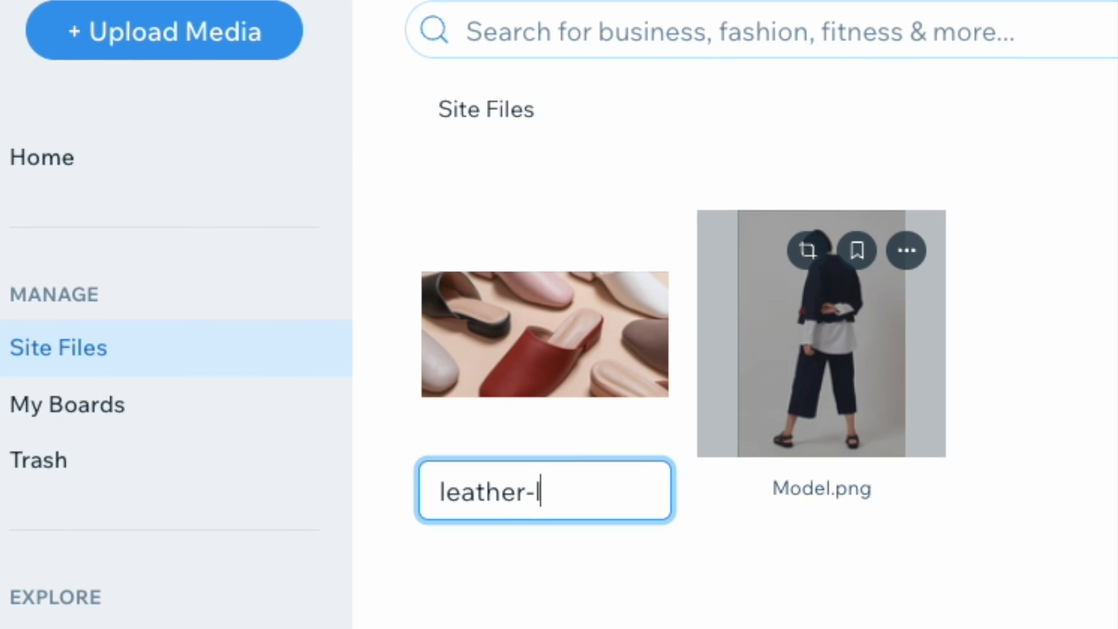
pyautogui.write('loafers-r')
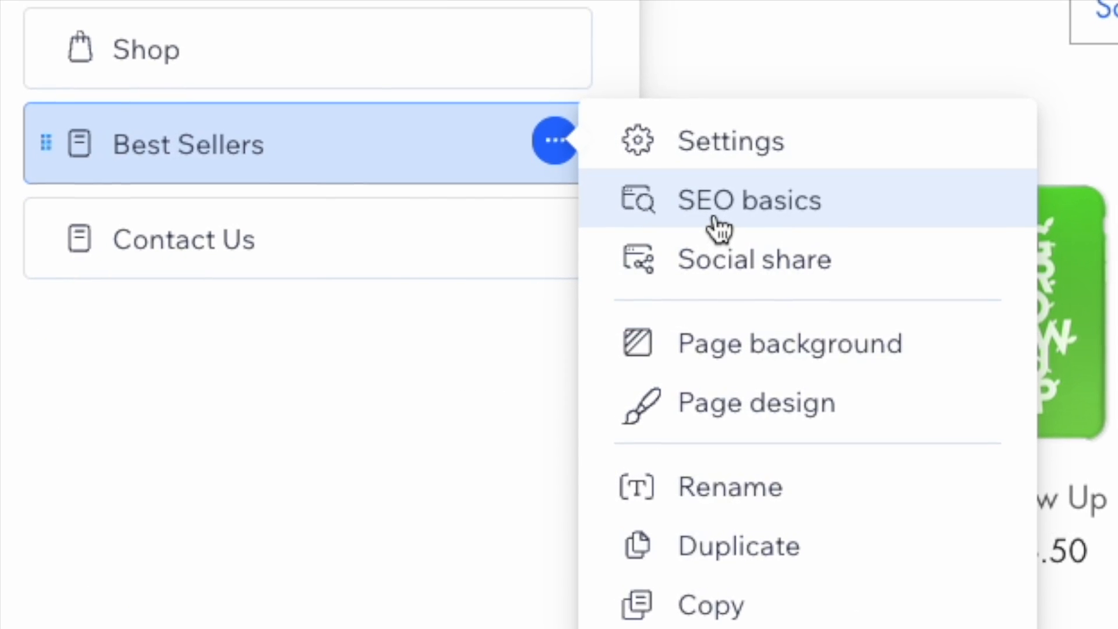
# Step: Replace the Best Sellers page's blank URL slug with 'best-sellers' in SEO basics
pyautogui.click(747, 201)
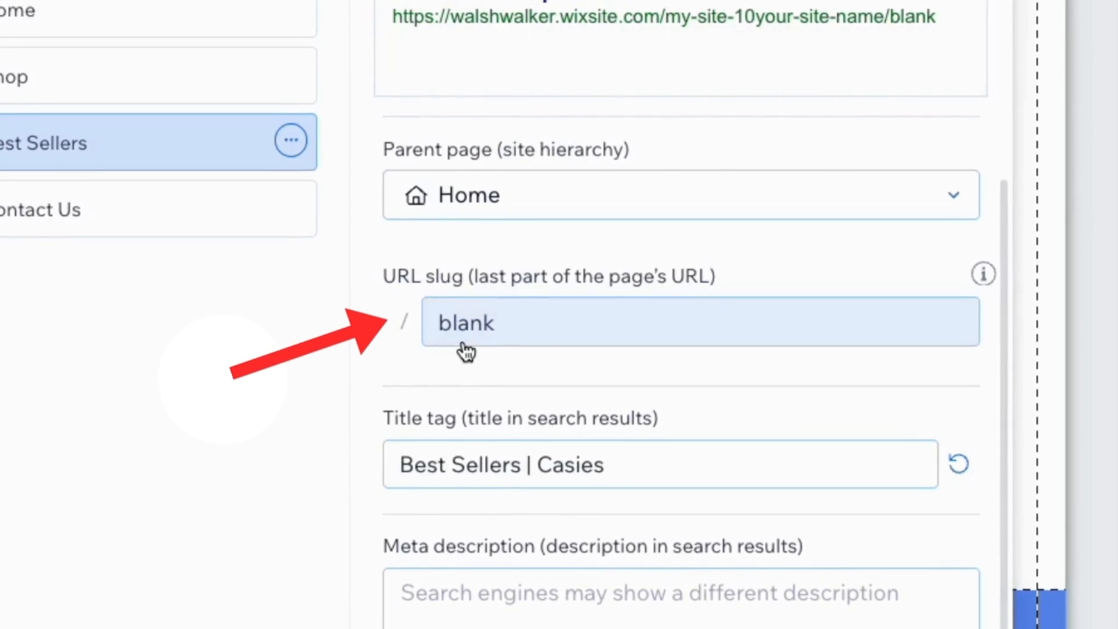
pyautogui.tripleClick(463, 322)
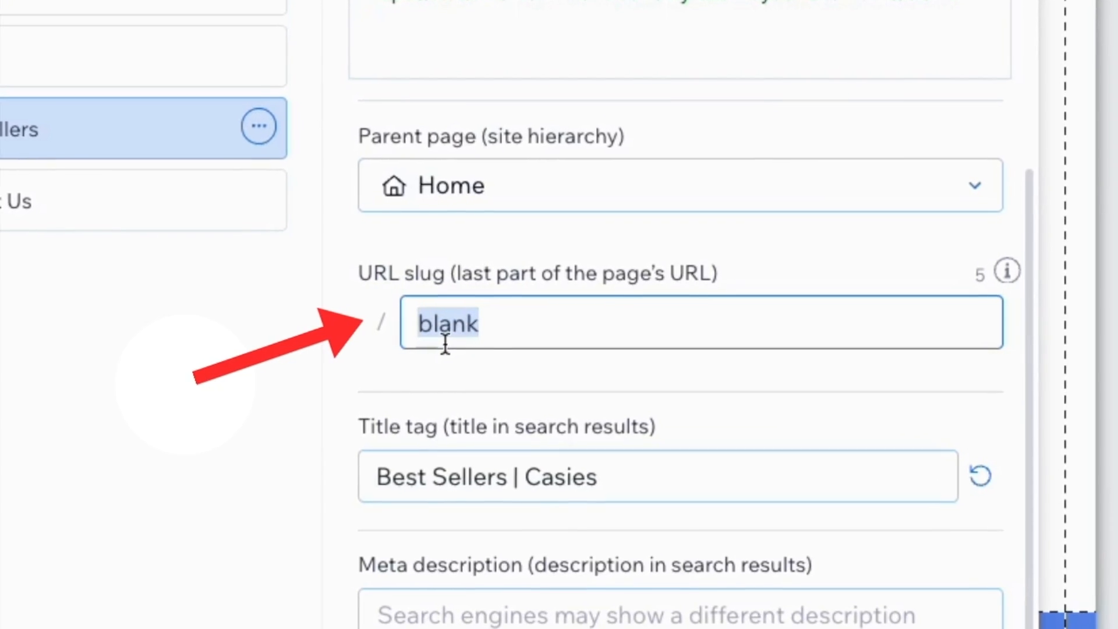
pyautogui.write('best-sel')
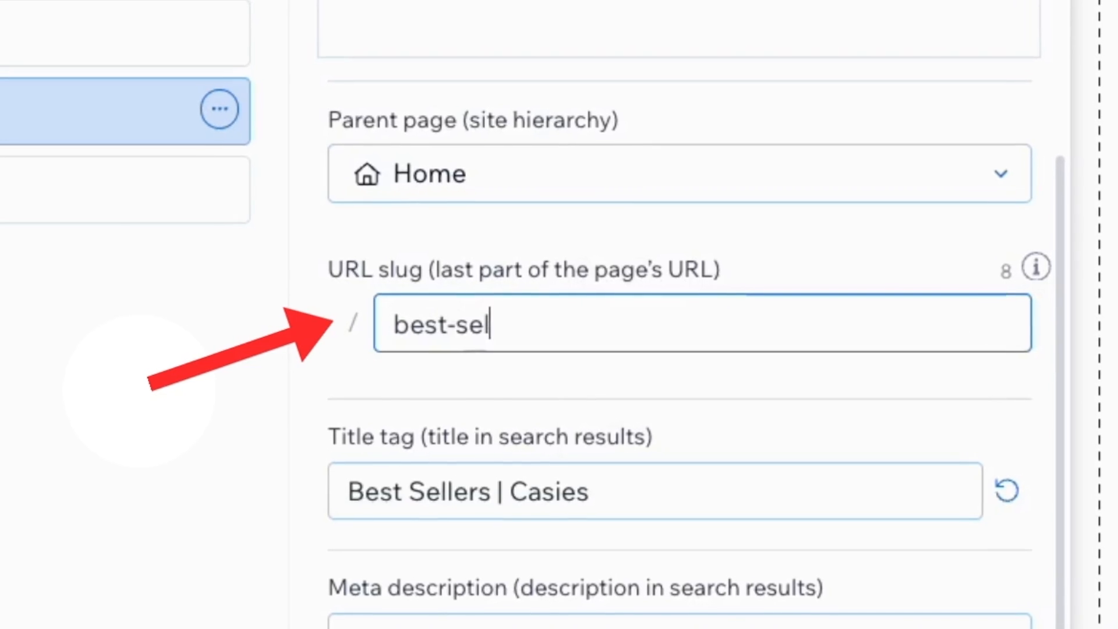
pyautogui.write('lers')
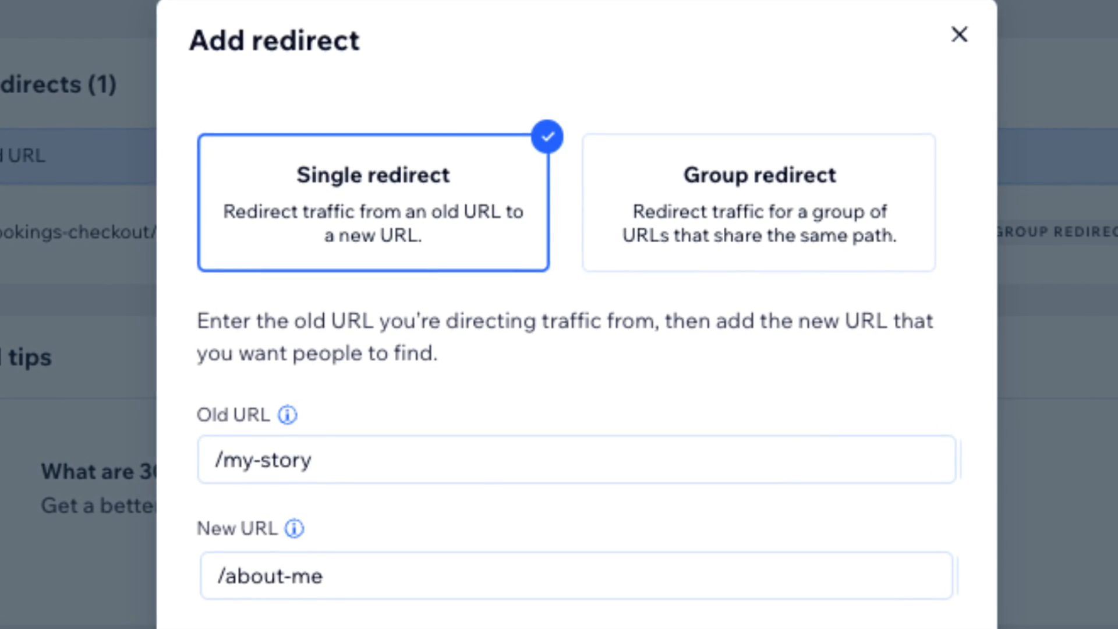
# Step: Add the /my-story to /about-me redirect and make the Ink Painting Class slug 'ink-painting-workshops'
pyautogui.click(959, 35)
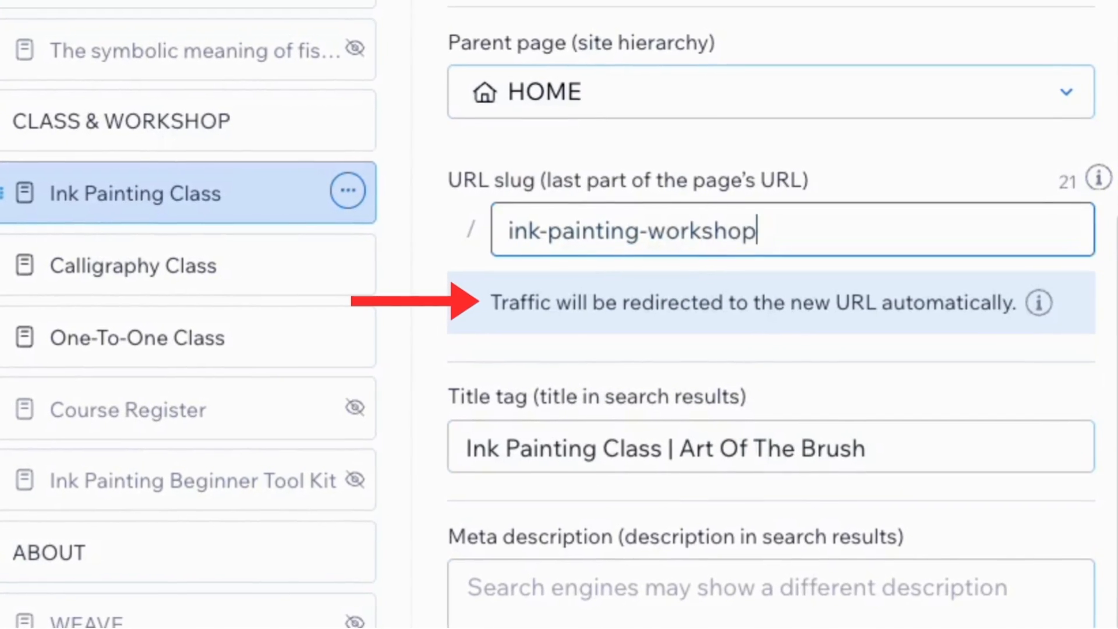
pyautogui.write('s')
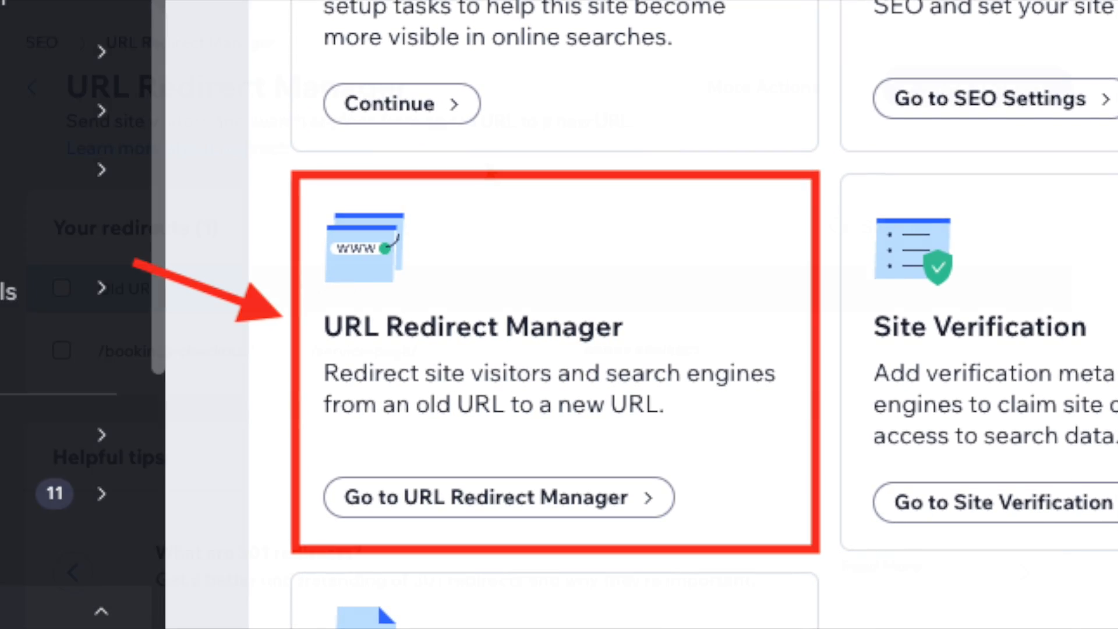
# Step: Go to the URL Redirect Manager from the SEO Tools card
pyautogui.click(498, 497)
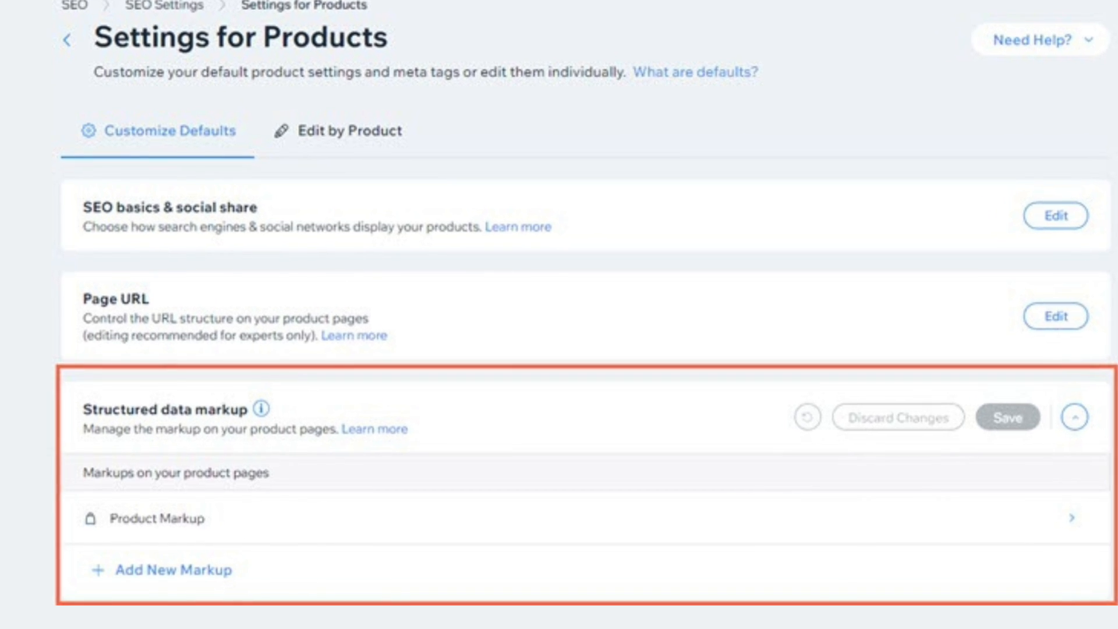
# Step: Scroll Settings for Products down to the Structured data markup section
pyautogui.scroll(-3)
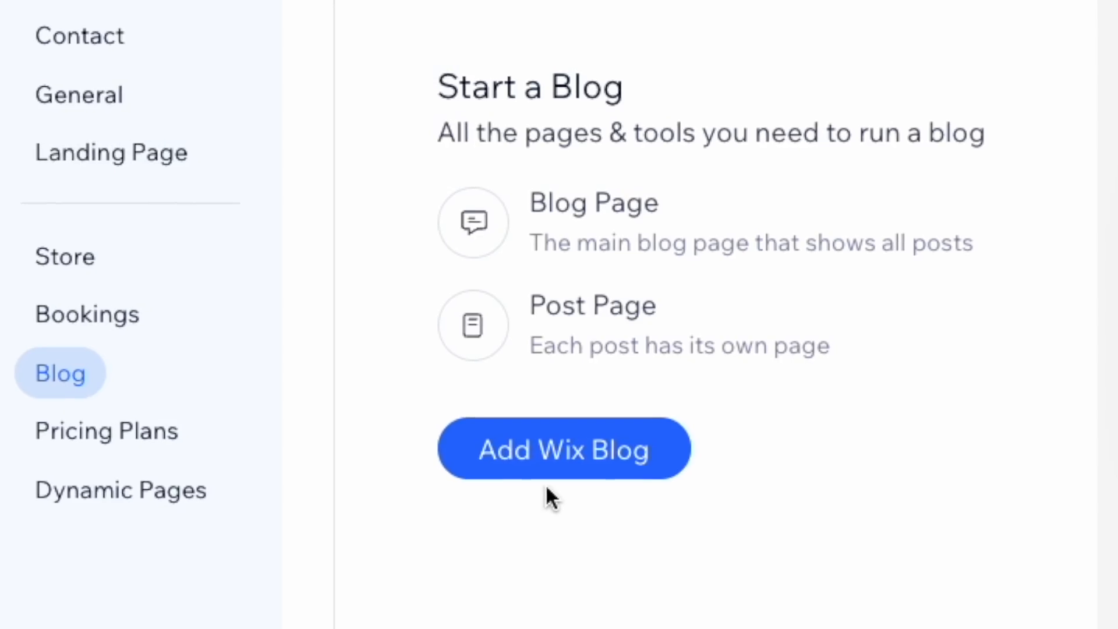
# Step: Install Wix Blog on the site and begin a new post with Create Post
pyautogui.click(562, 448)
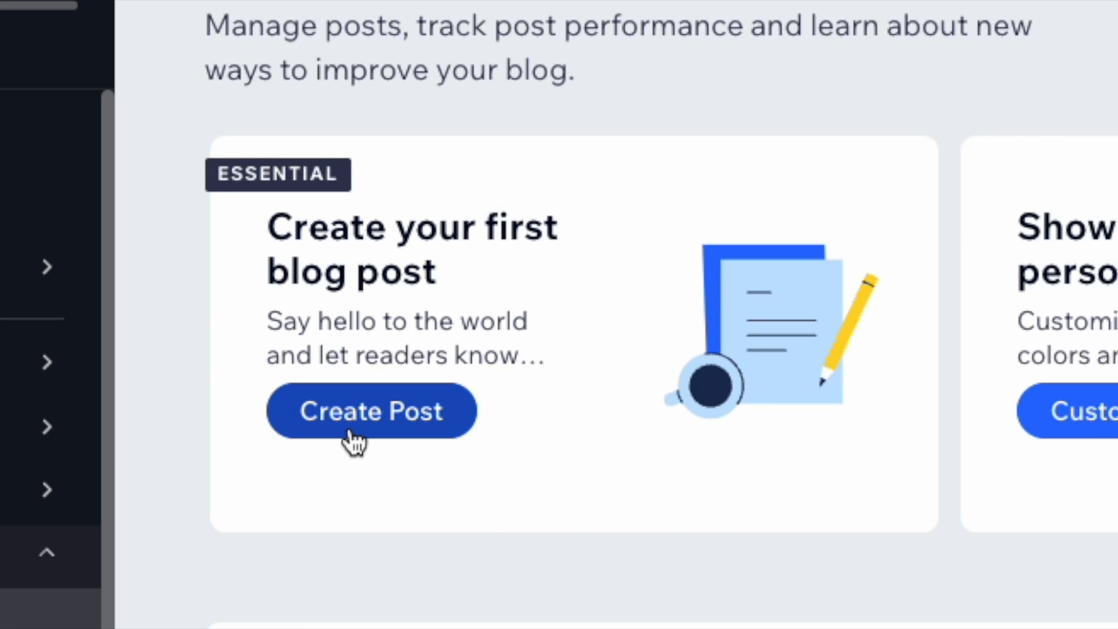
pyautogui.click(370, 411)
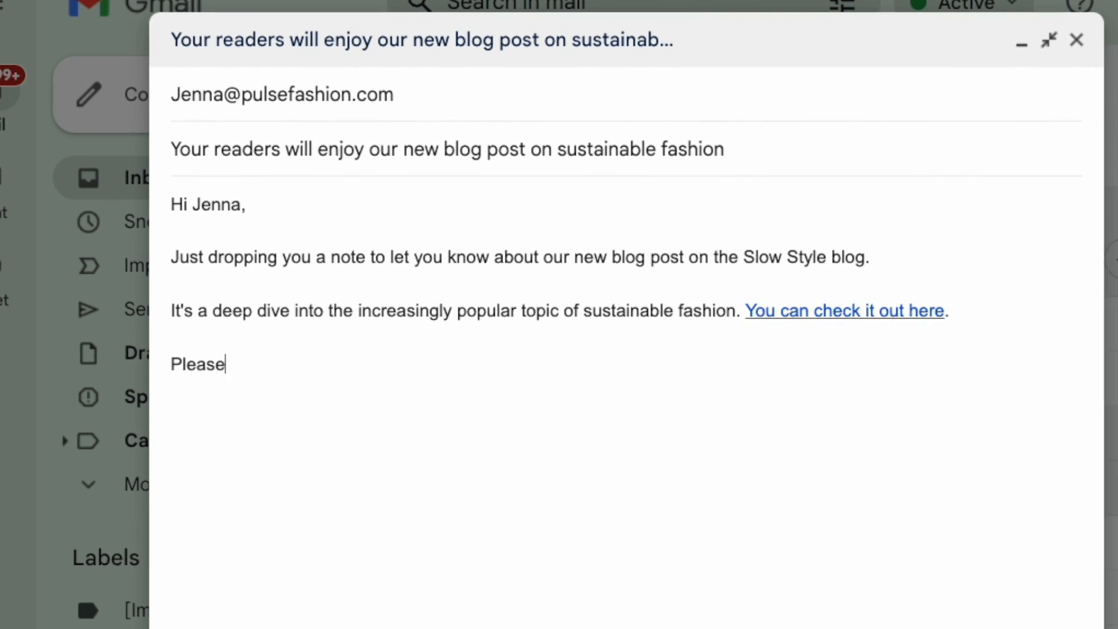
# Step: Write 'do link to the article on your site if you think your readership will enjoy it.' and sign off 'Many thanks,'
pyautogui.write('do link to the ar')
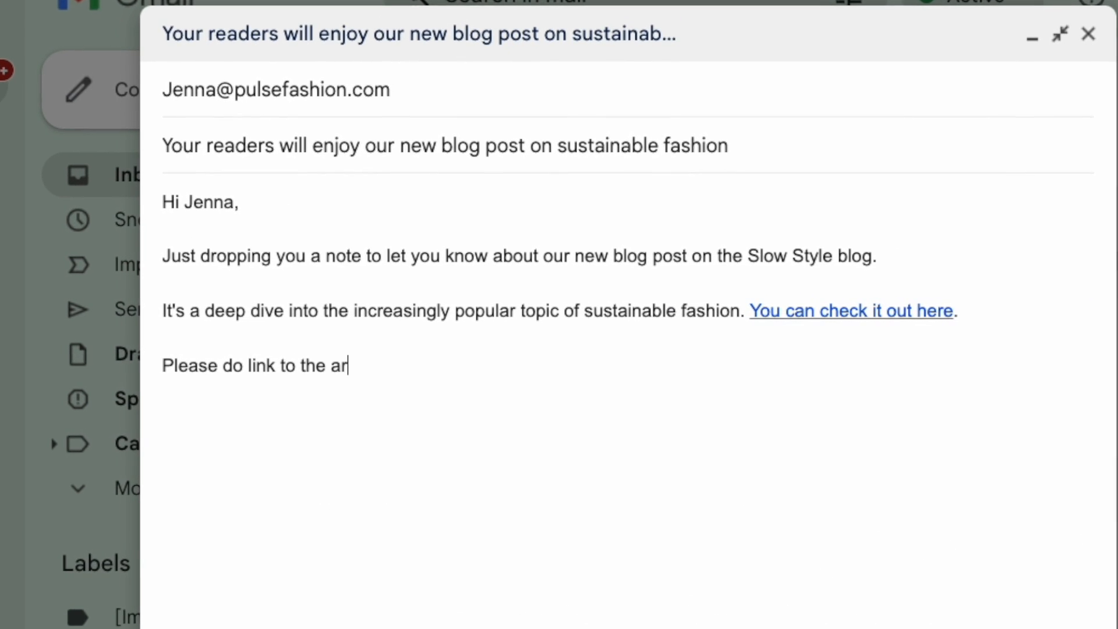
pyautogui.write('ticle on your site')
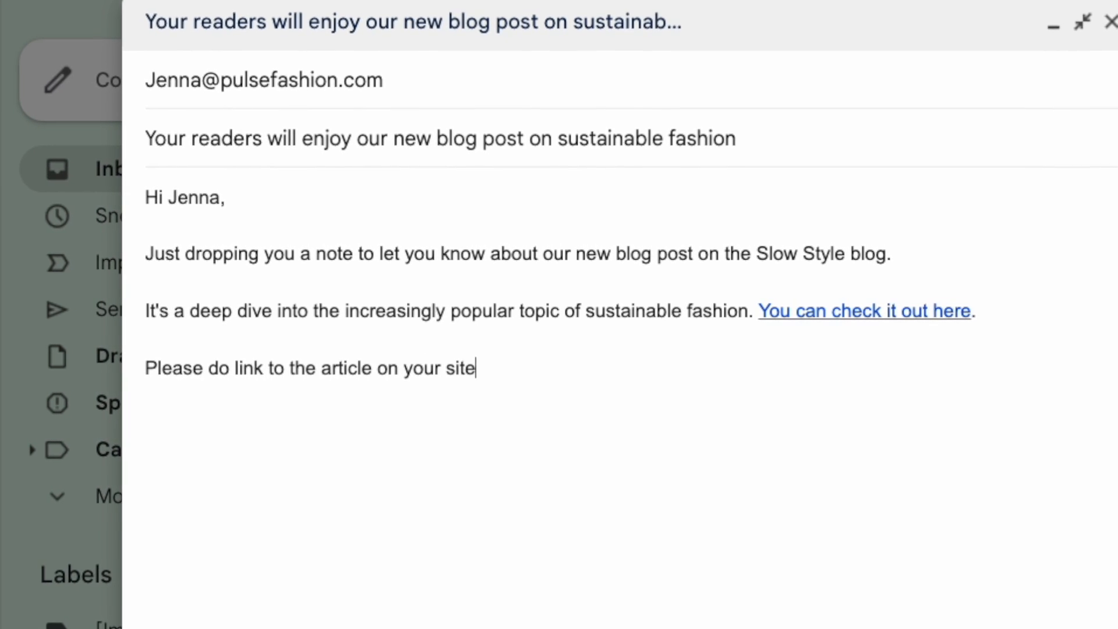
pyautogui.write('if you think your read')
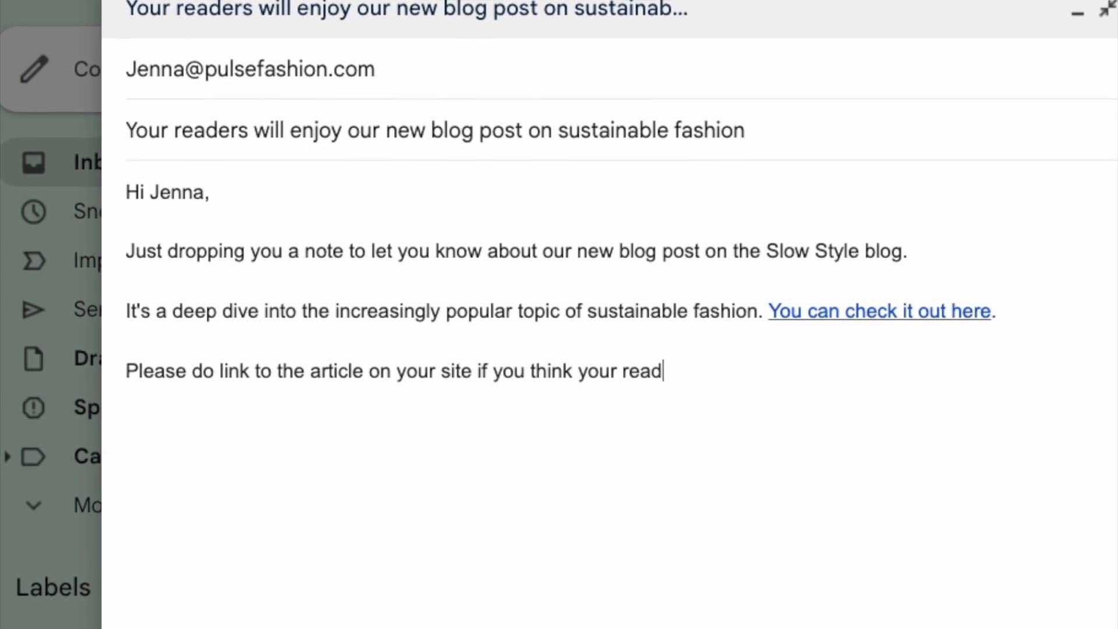
pyautogui.write('ership will enjoy')
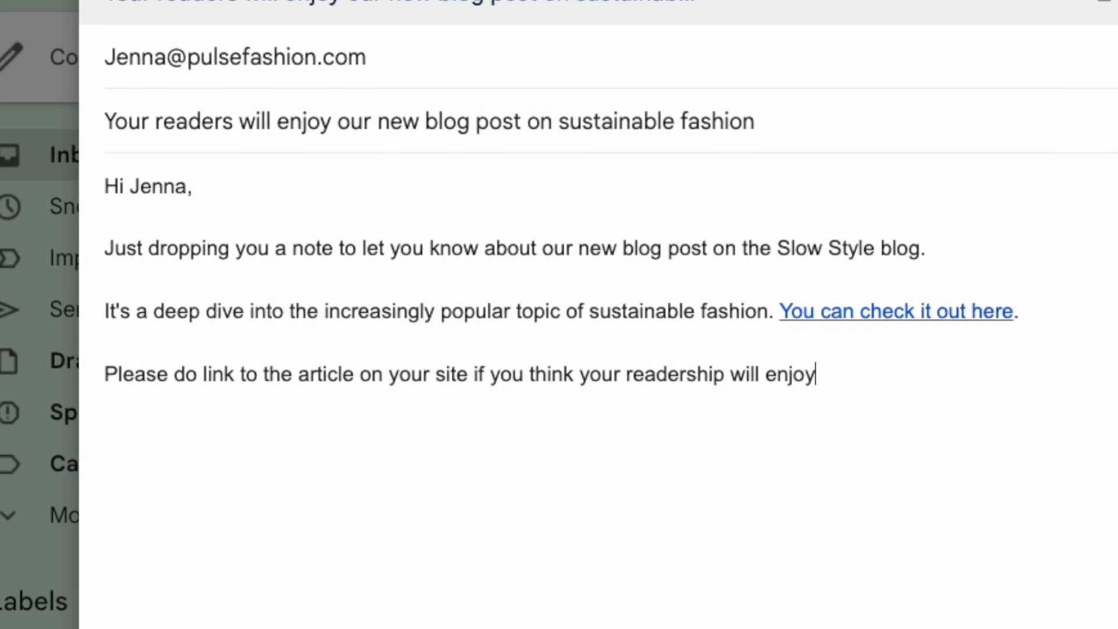
pyautogui.write('it.')
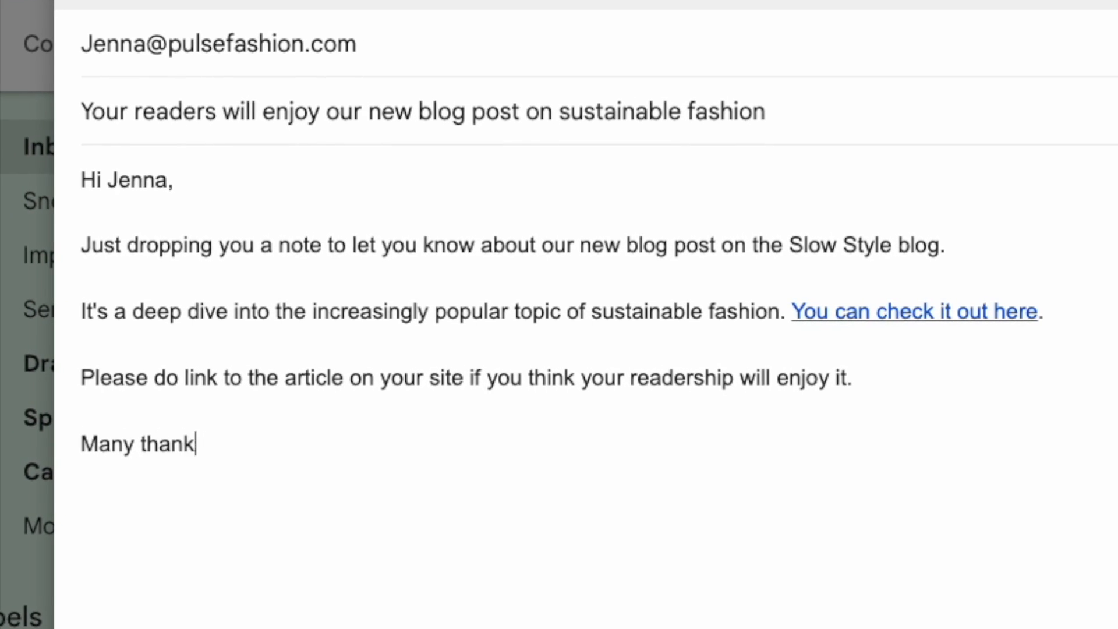
pyautogui.write('s,')
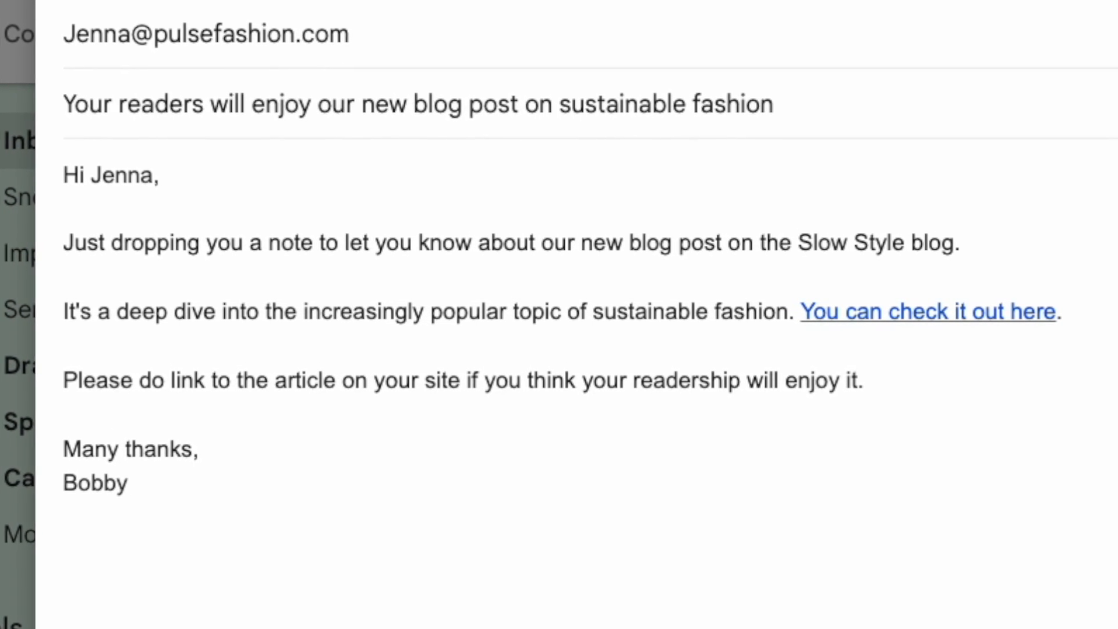
pyautogui.click(927, 311)
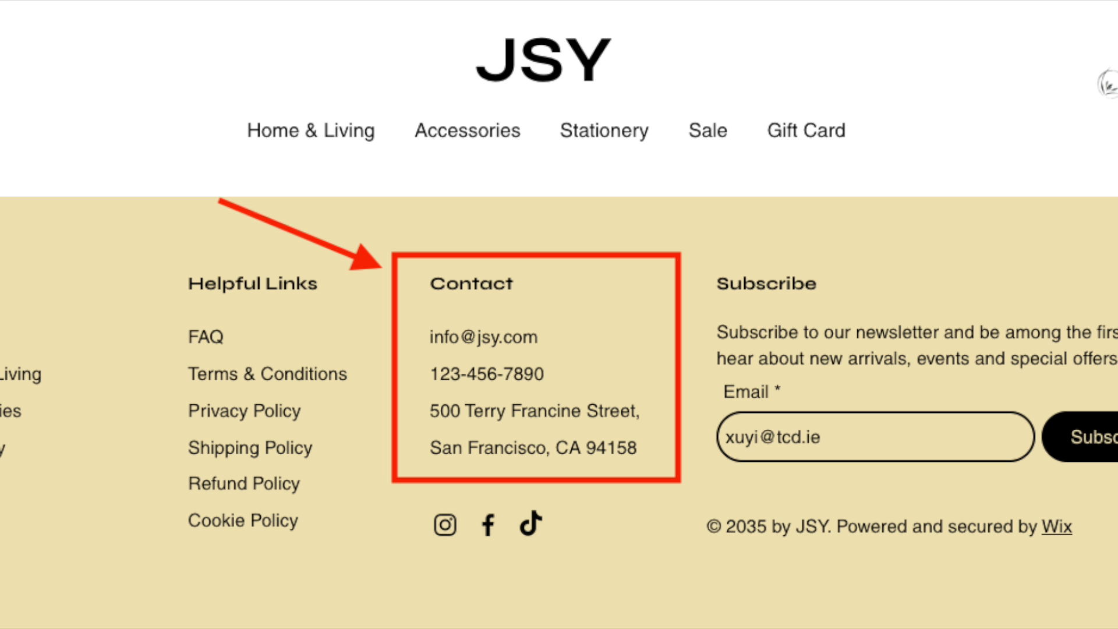
# Step: Open the JSY Privacy Policy page from the footer's Helpful Links
pyautogui.click(243, 410)
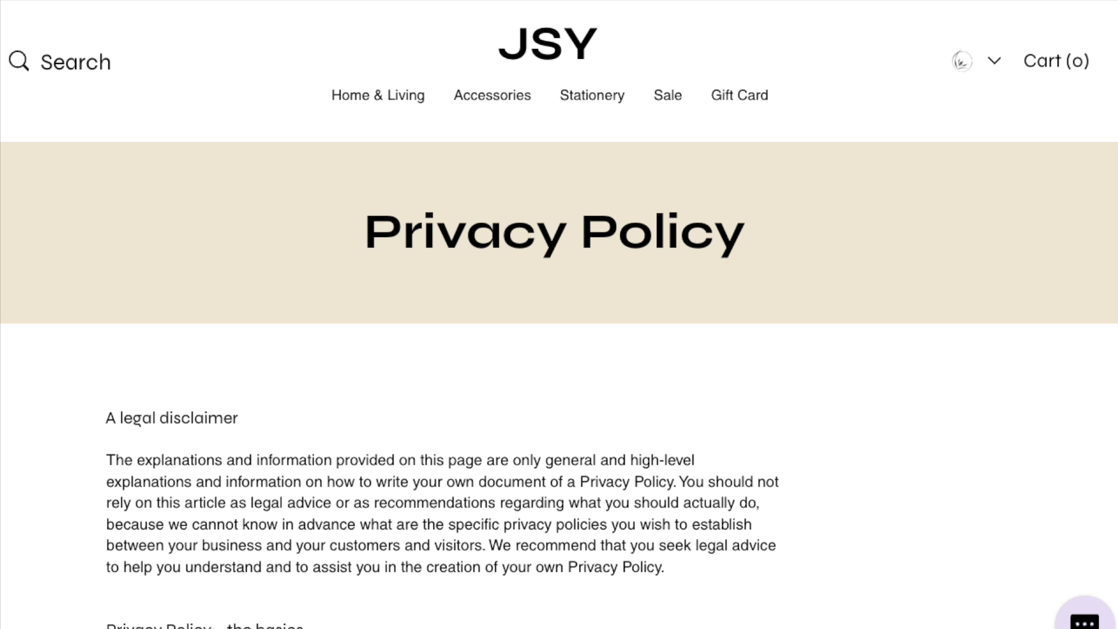